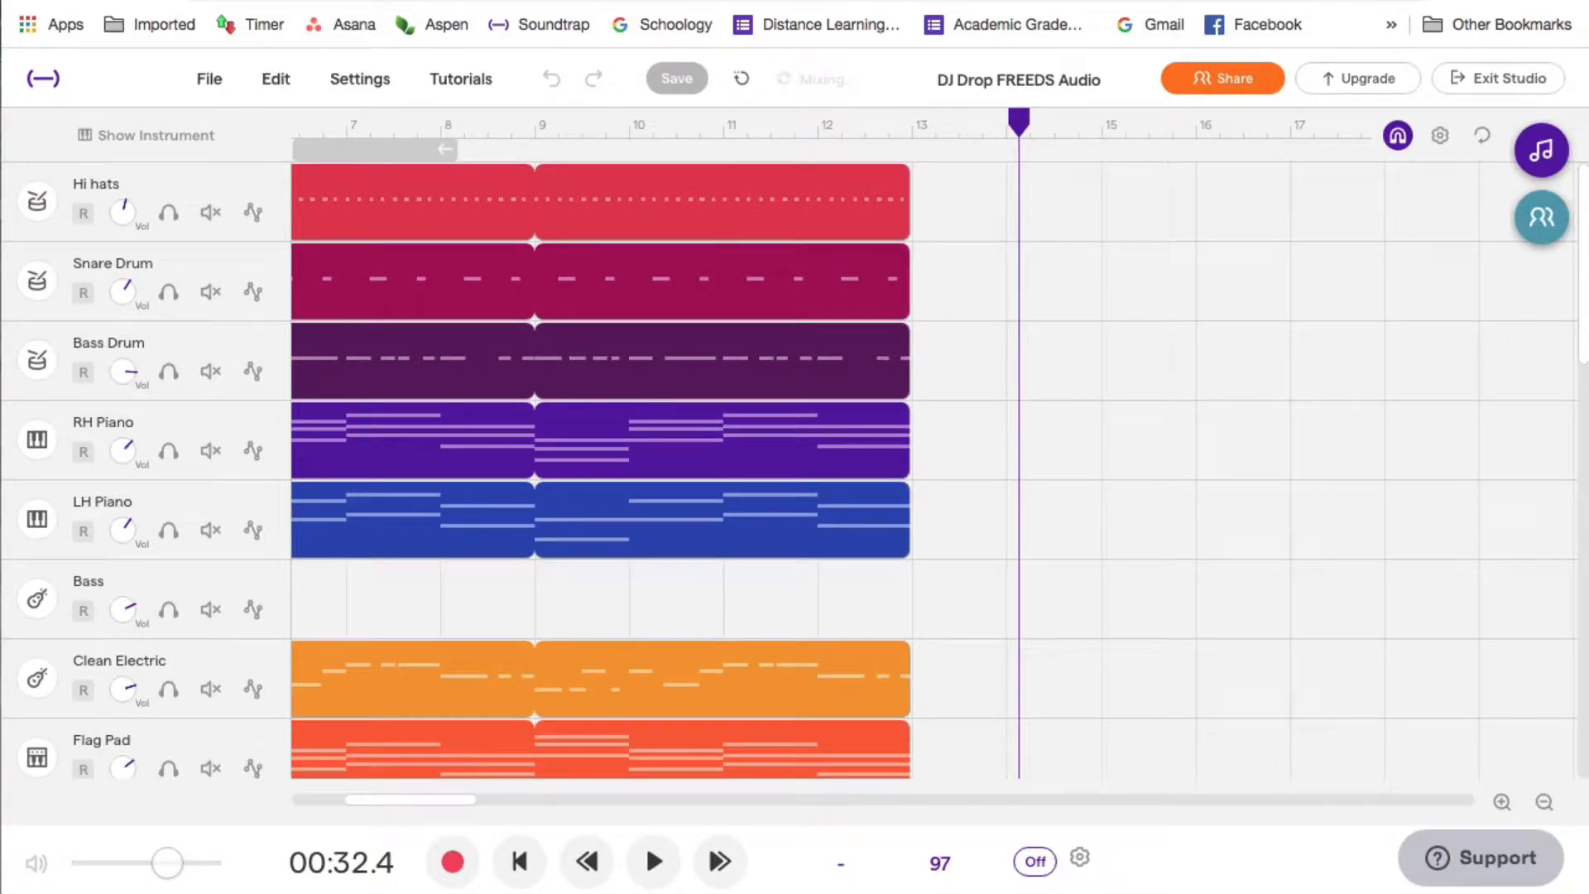
Move the playhead to the end of the regions
click(533, 126)
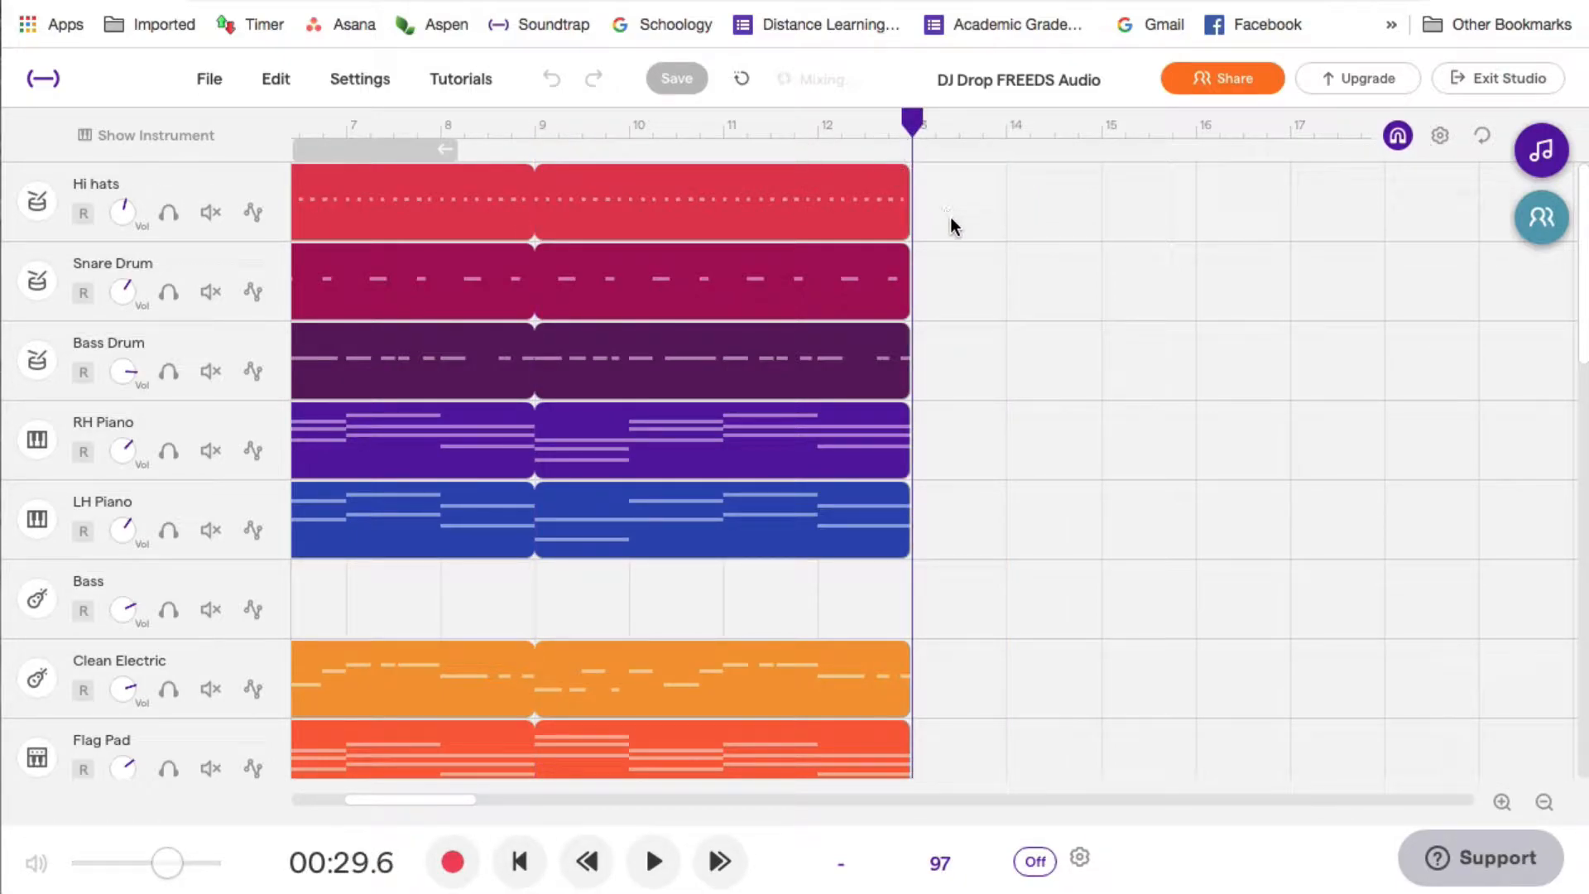
mouse_move(737, 140)
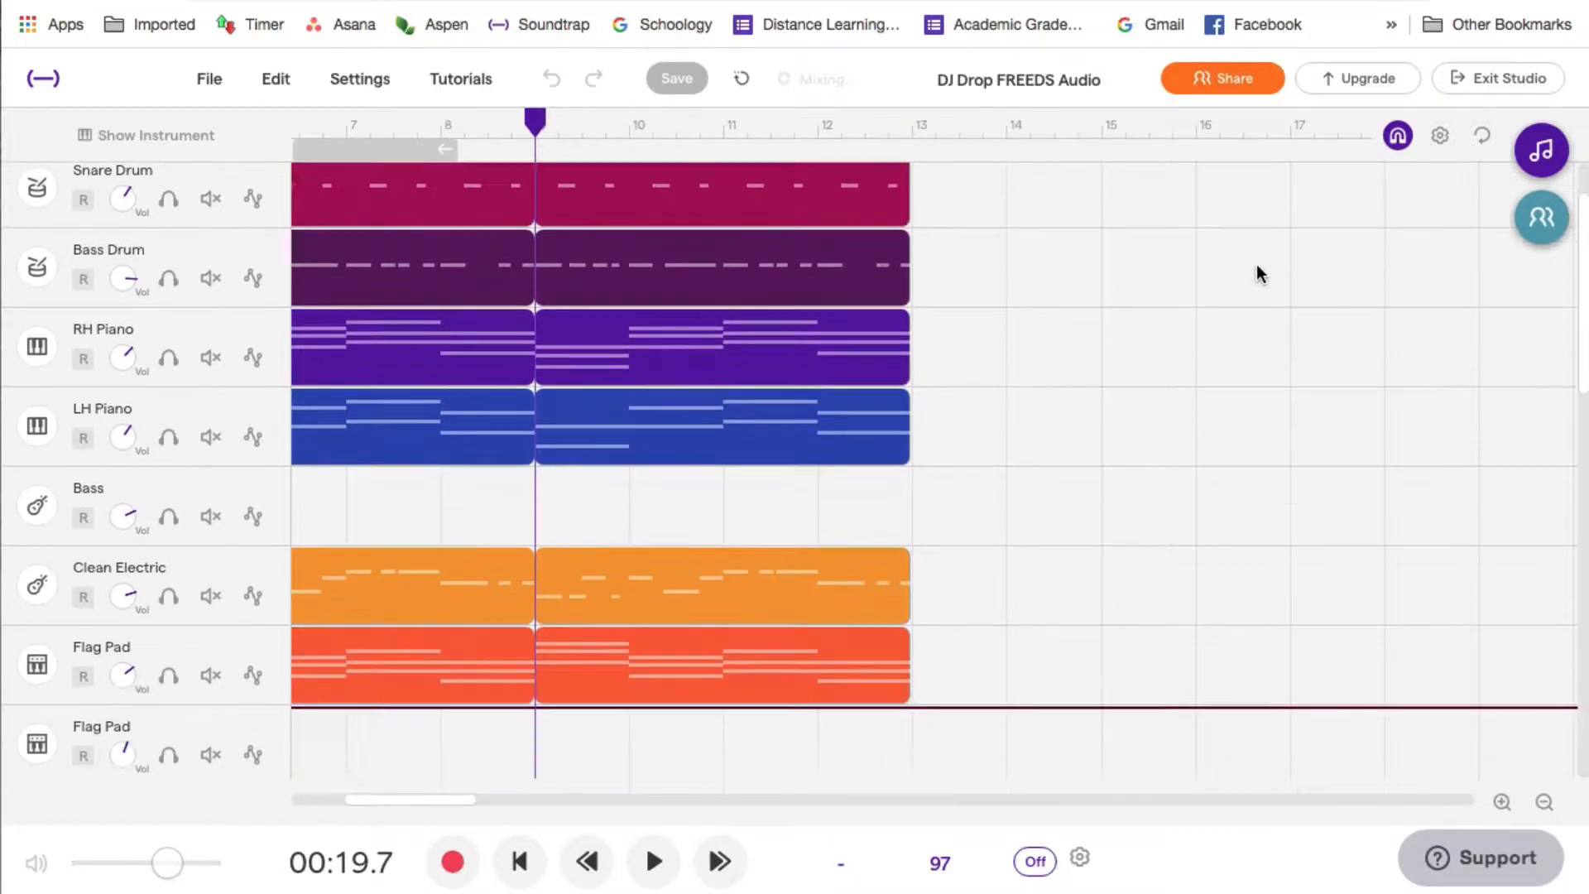
scroll(down, 3)
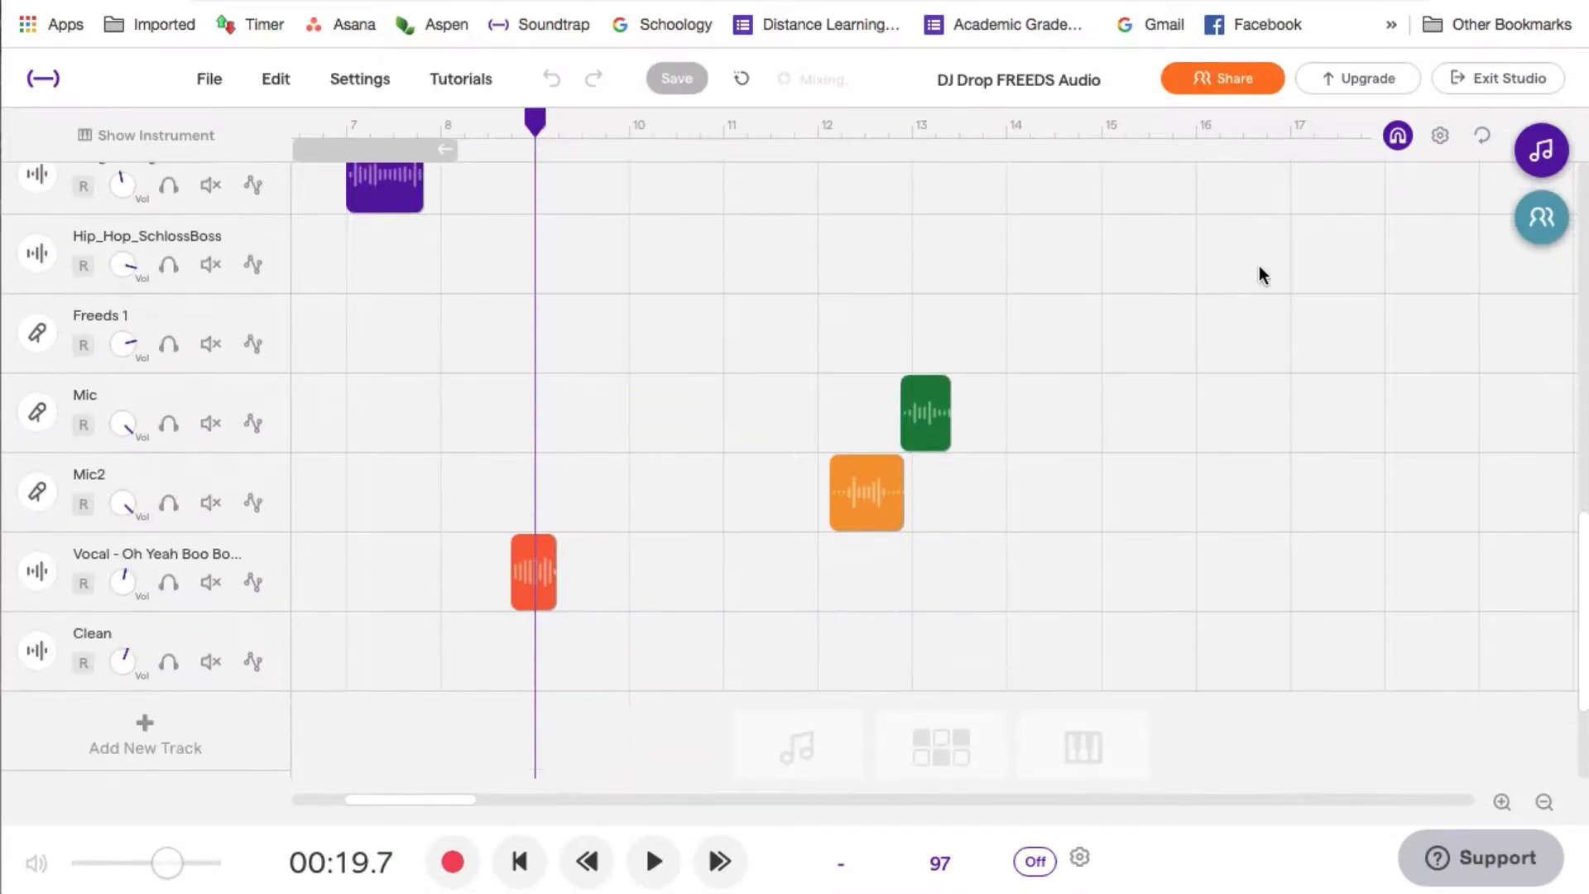
click(651, 860)
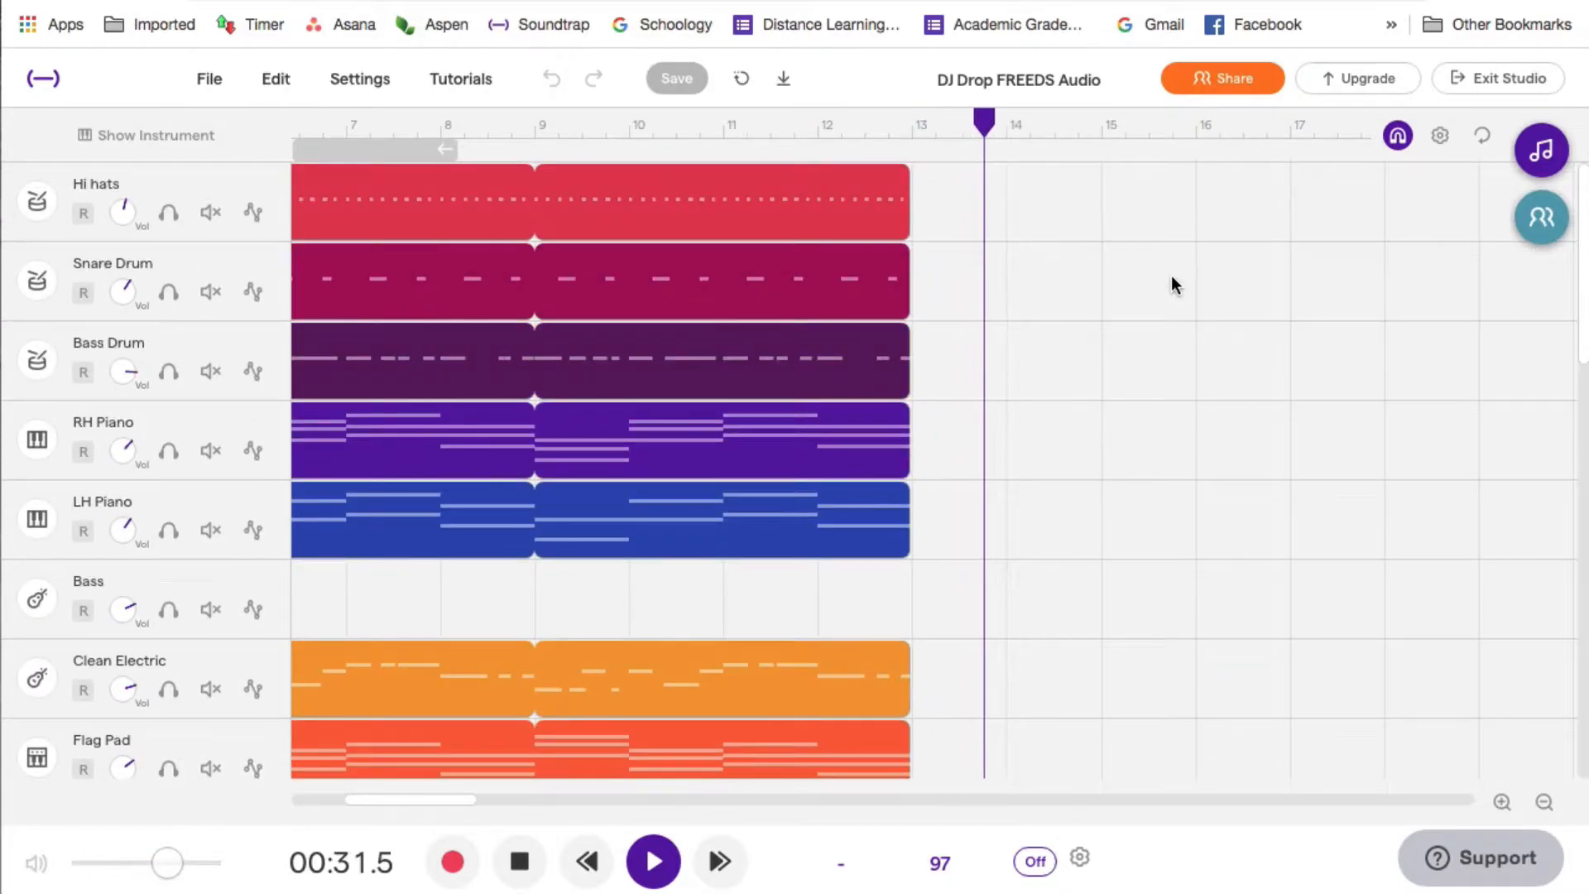
Set the ruler to Time, then place the playhead near 0:20
click(1439, 135)
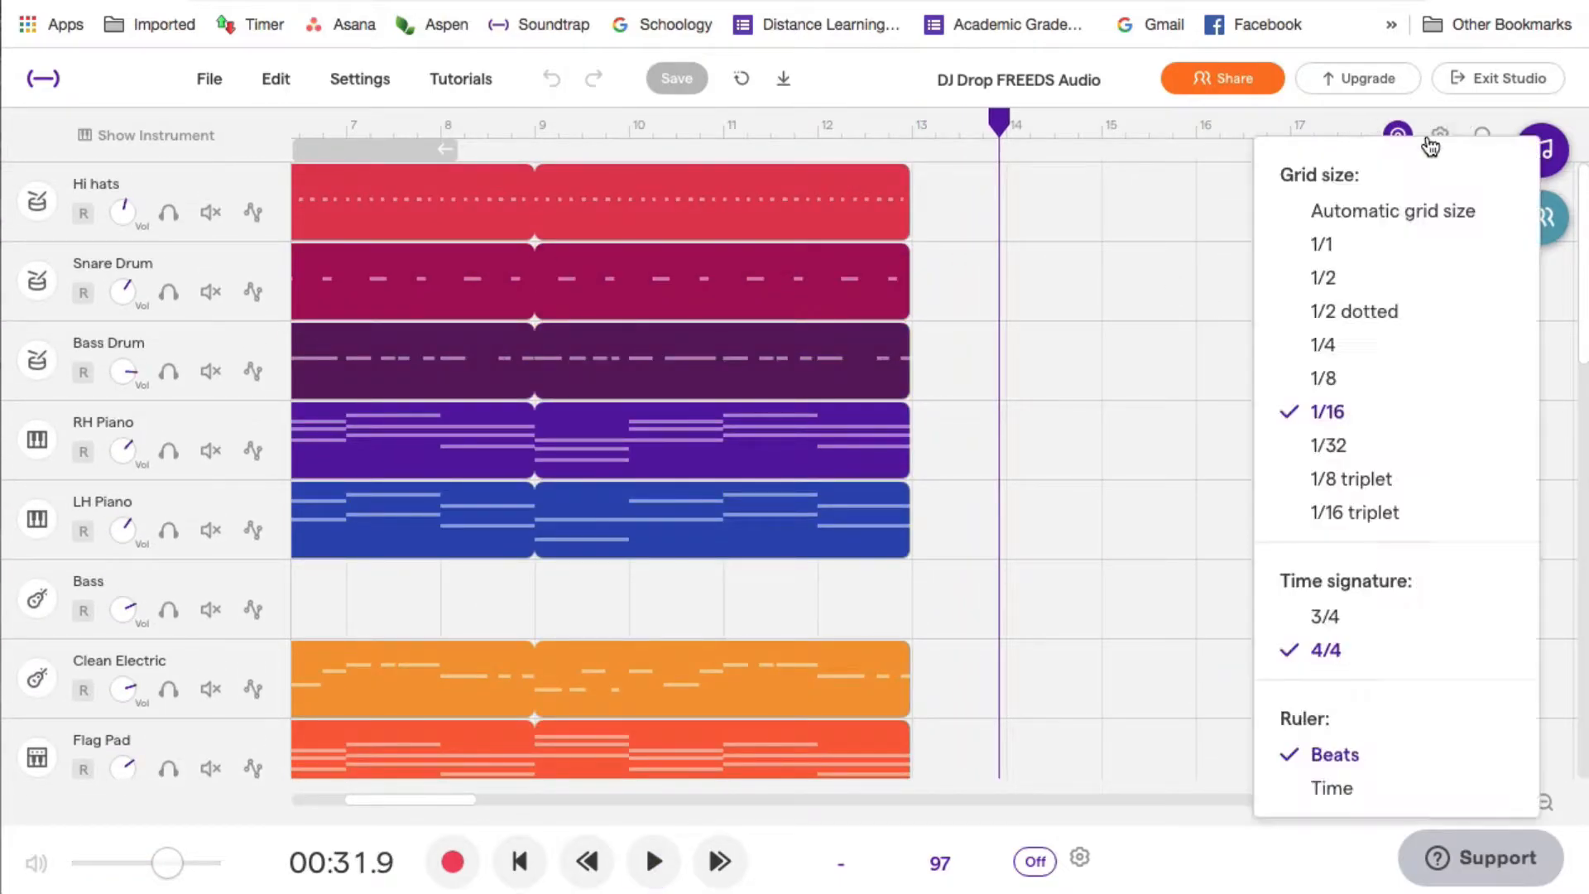
click(1332, 787)
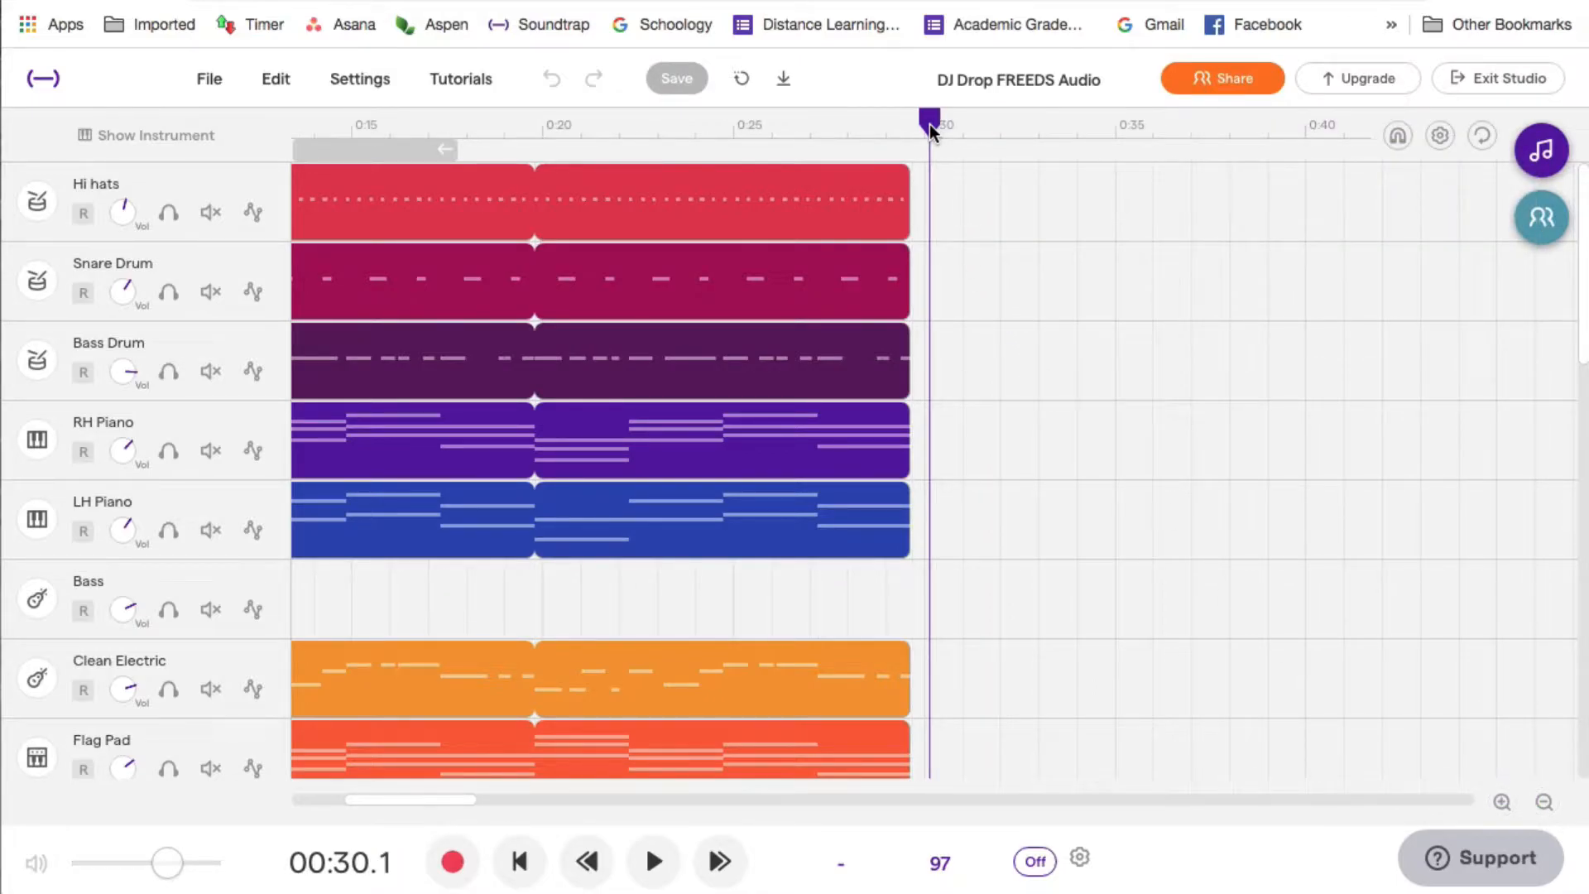
scroll(down, 3)
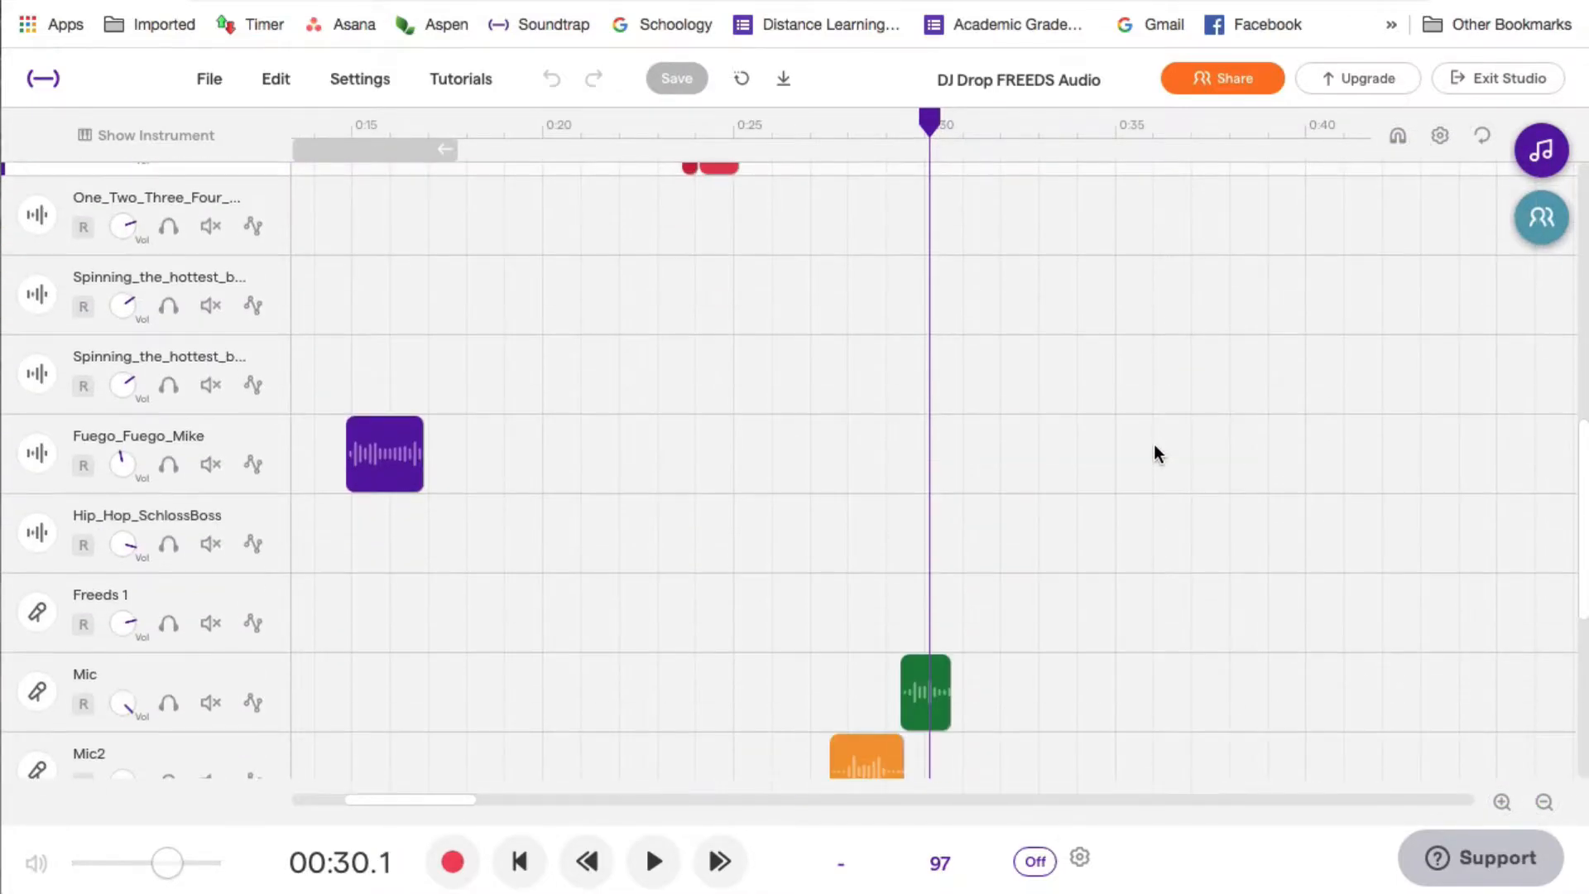
scroll(down, 3)
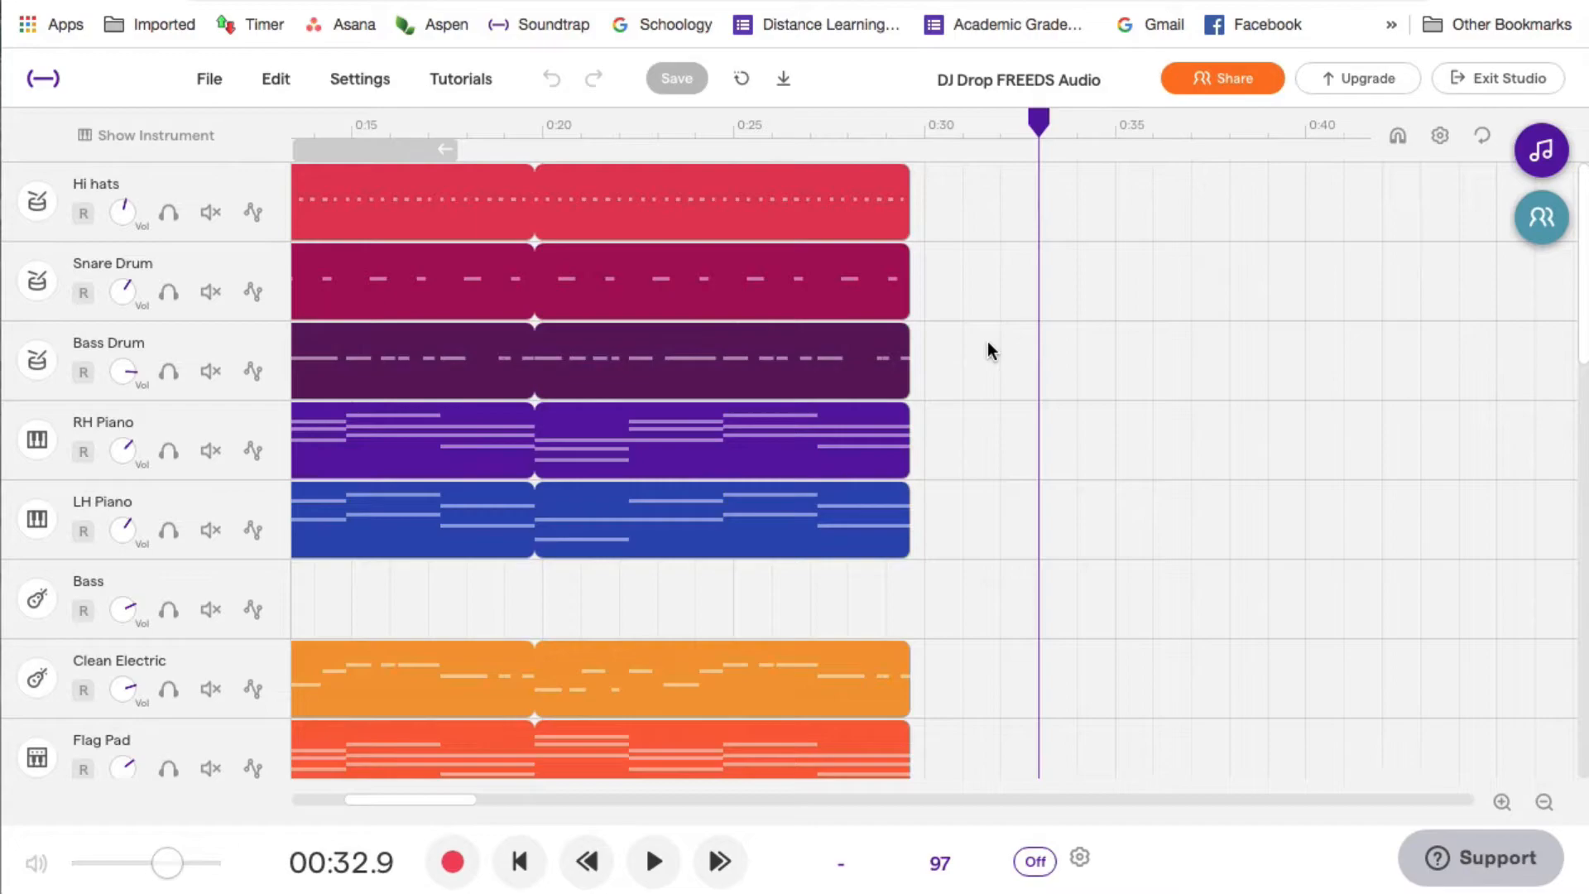
mouse_move(772, 154)
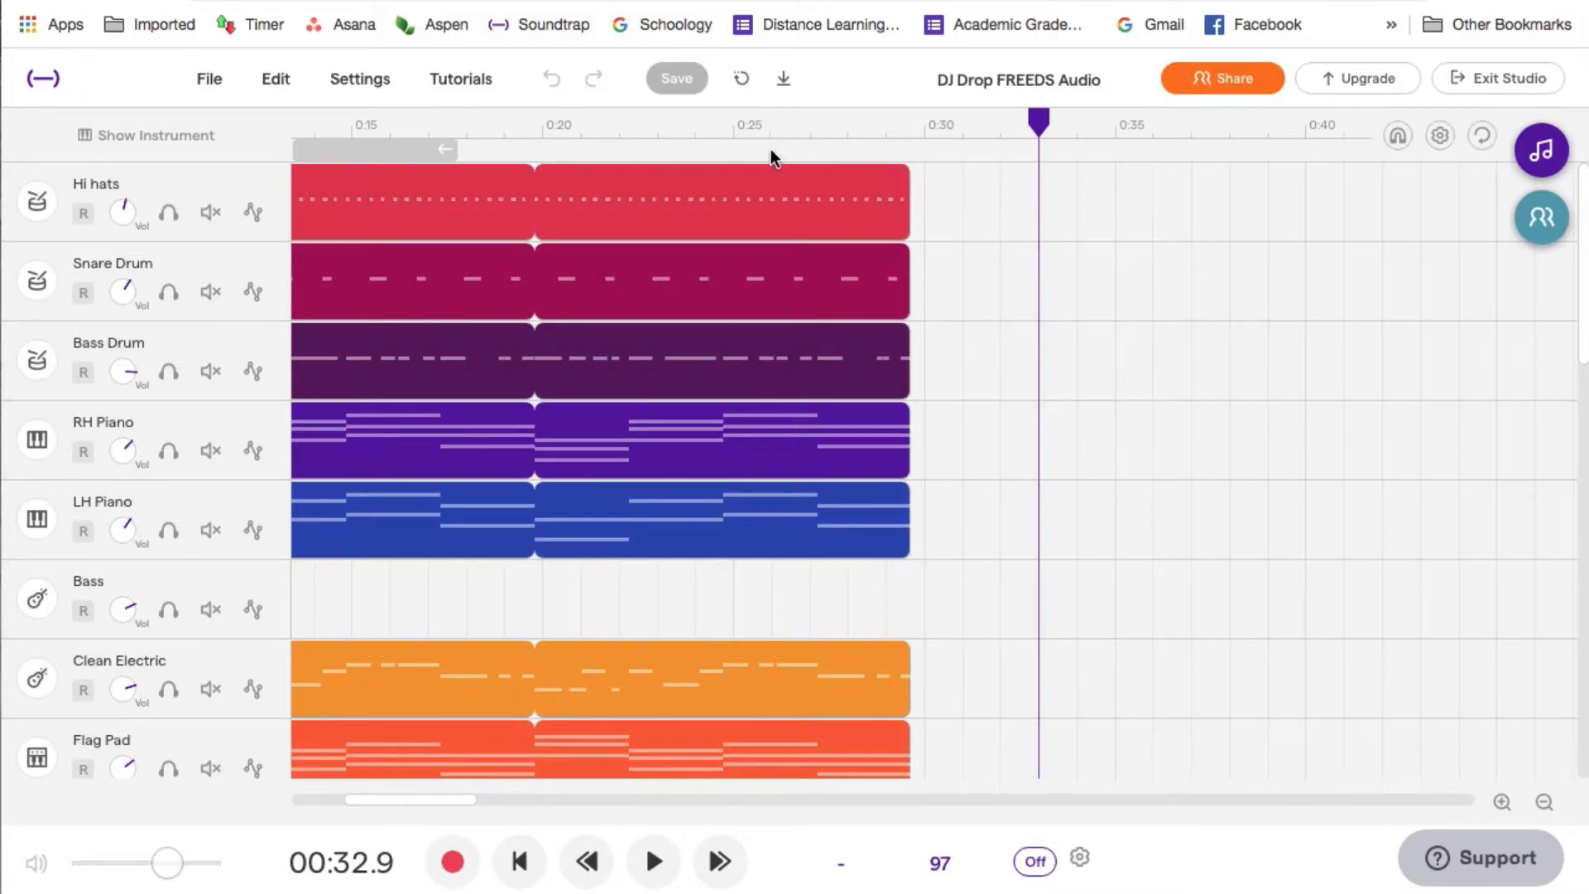
click(732, 124)
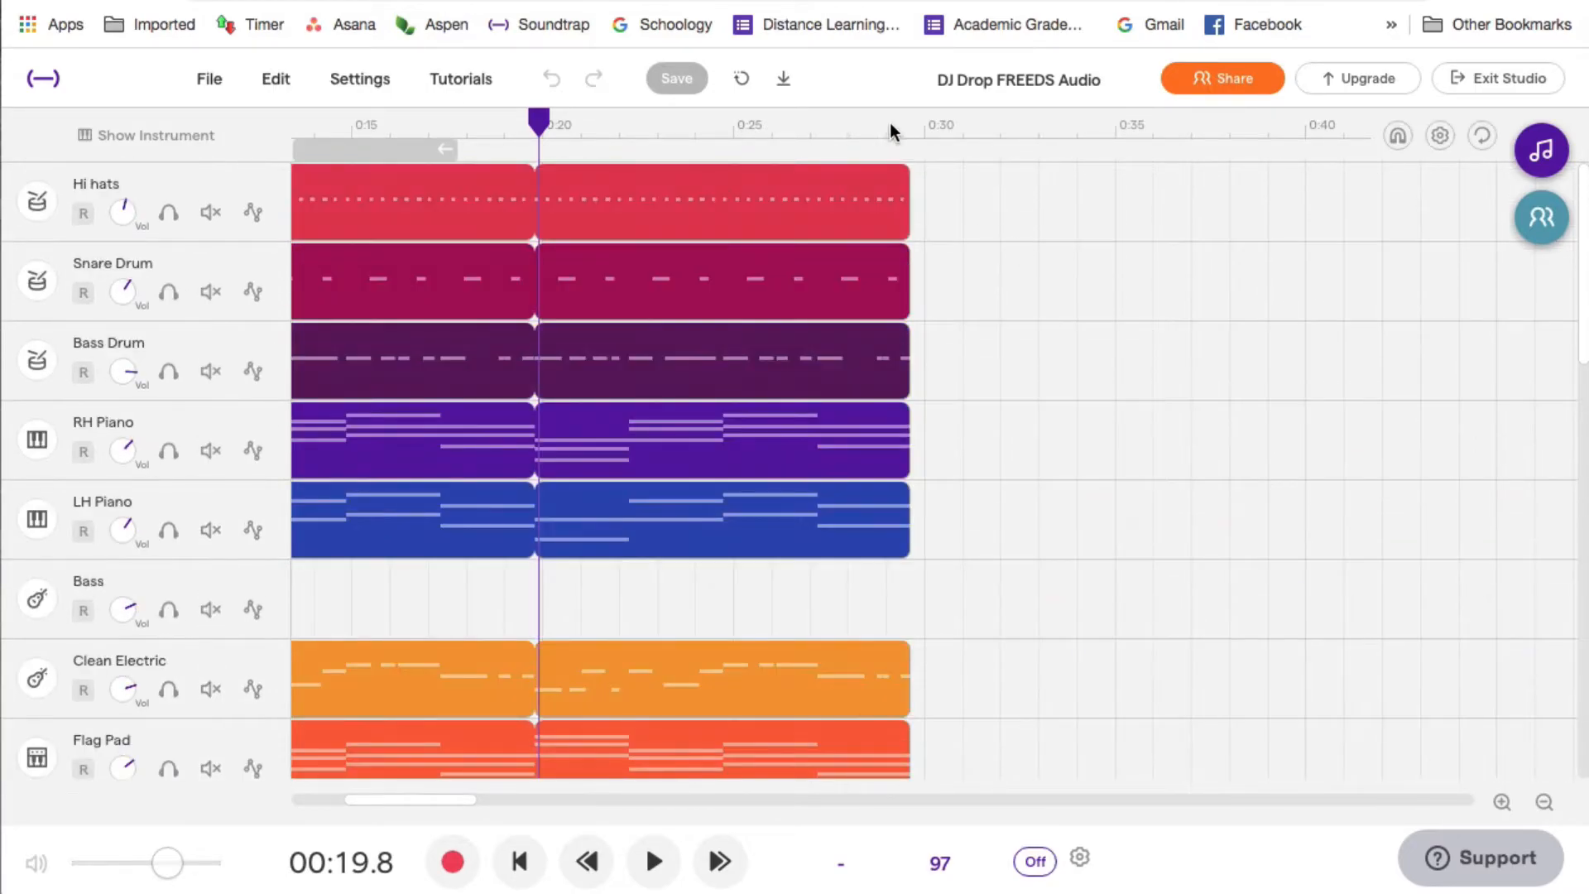
Set the ruler back to Beats and place the playhead just past bar 13 (about 0:30.8)
click(1438, 135)
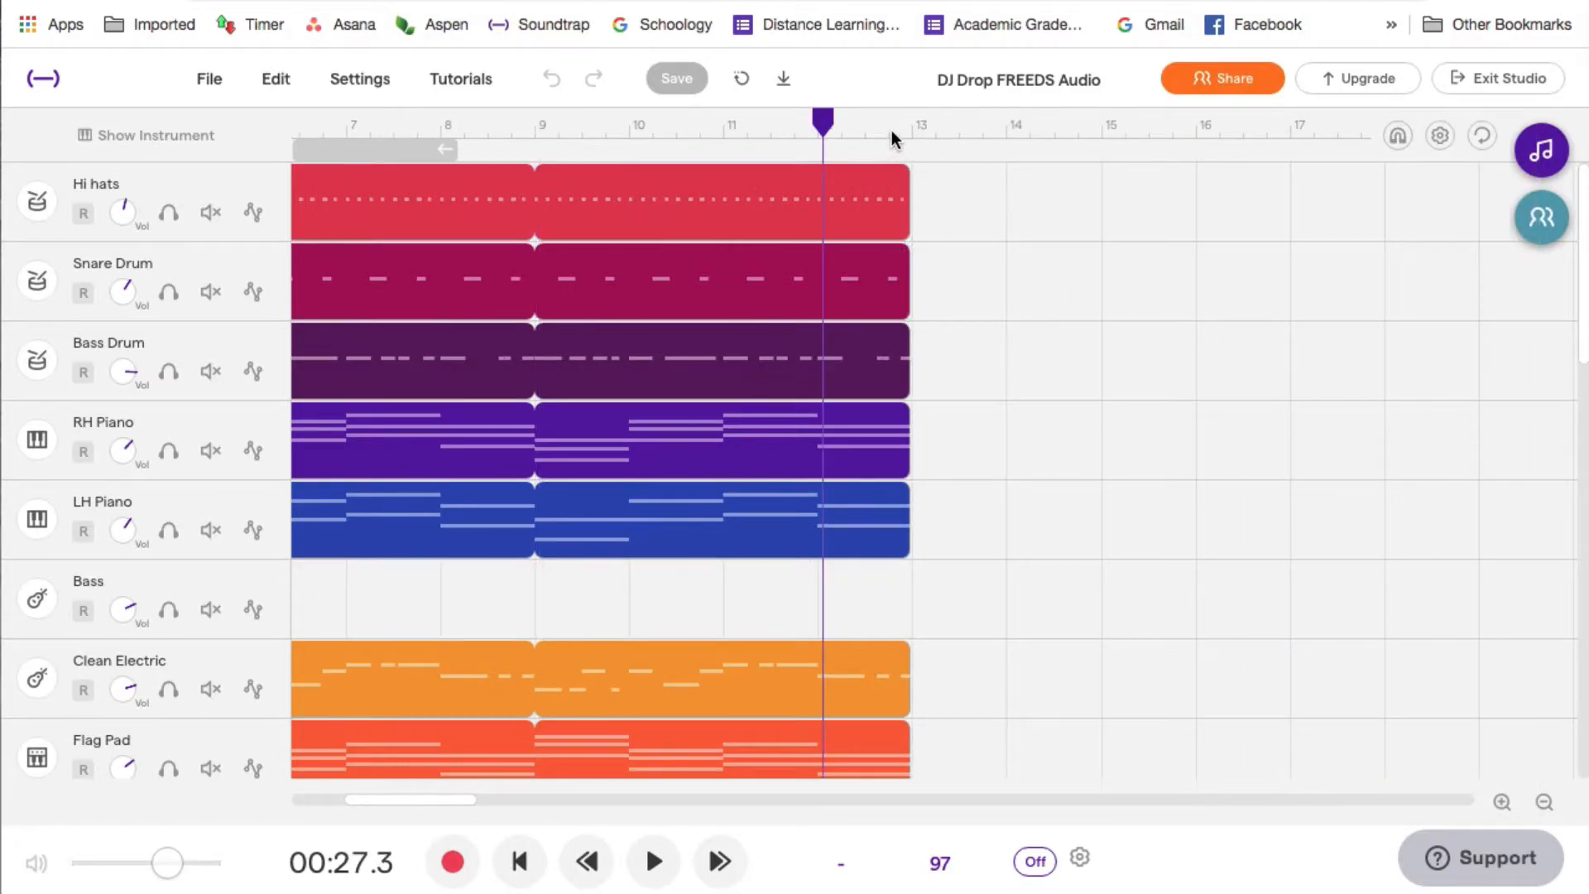
click(651, 861)
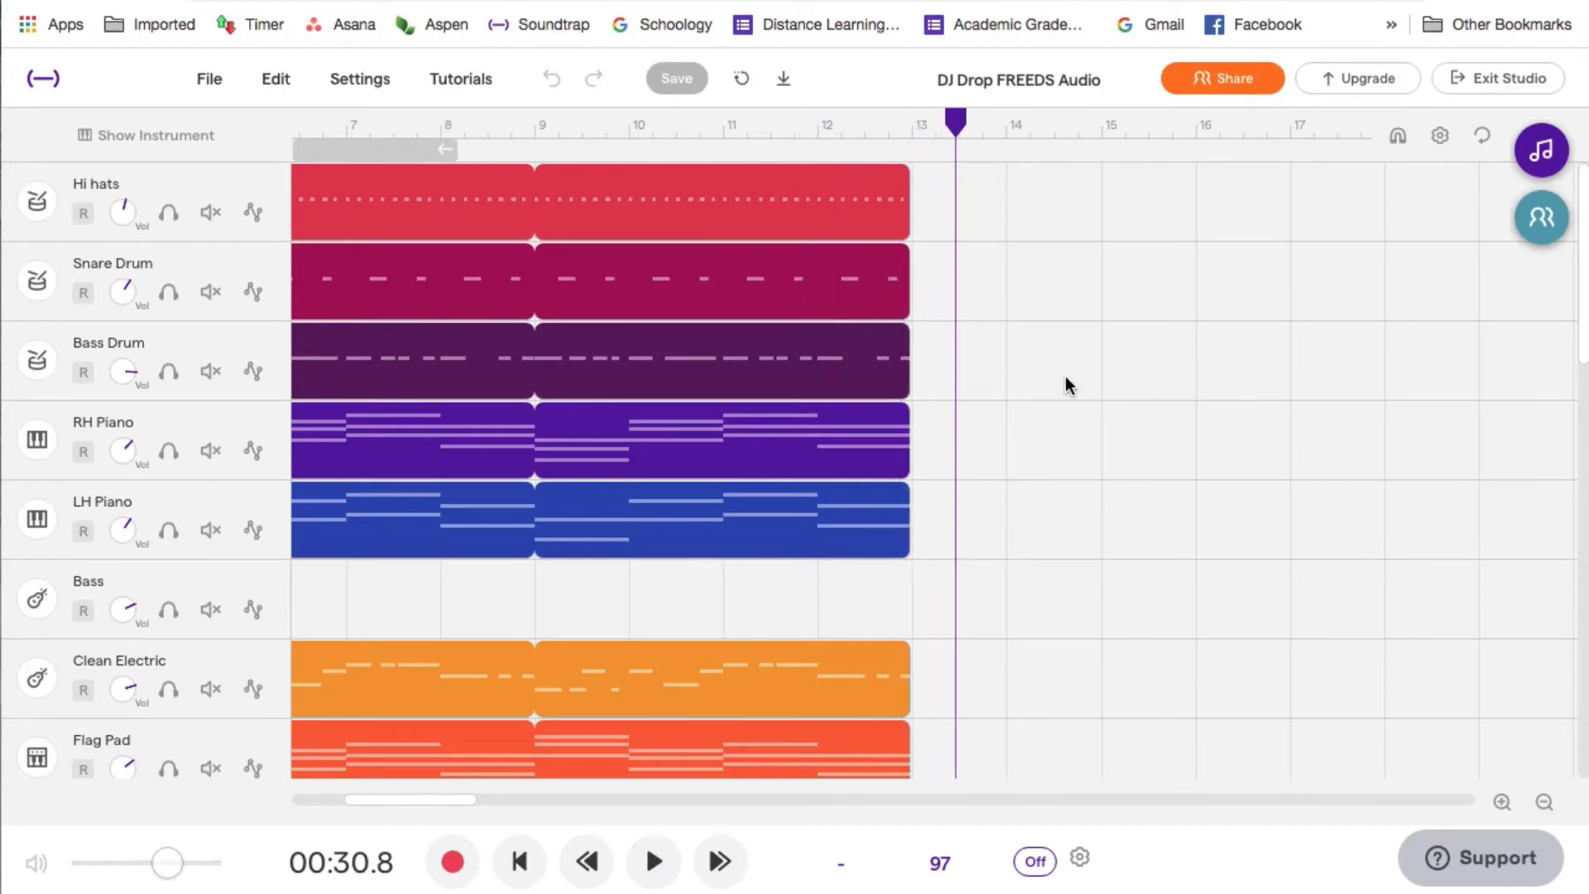
scroll(down, 3)
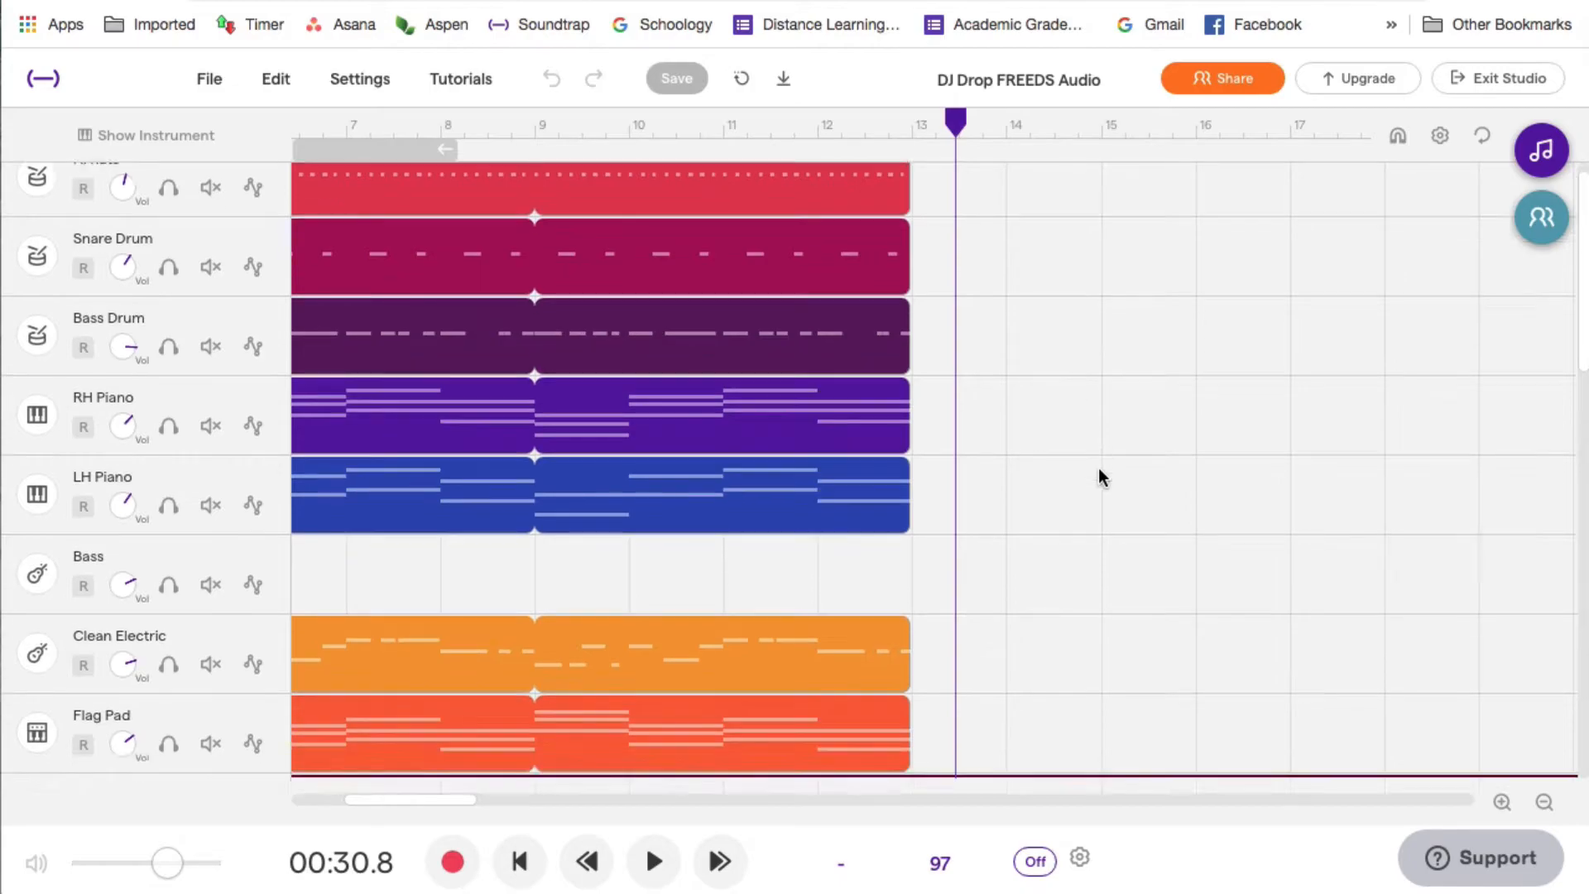
scroll(down, 3)
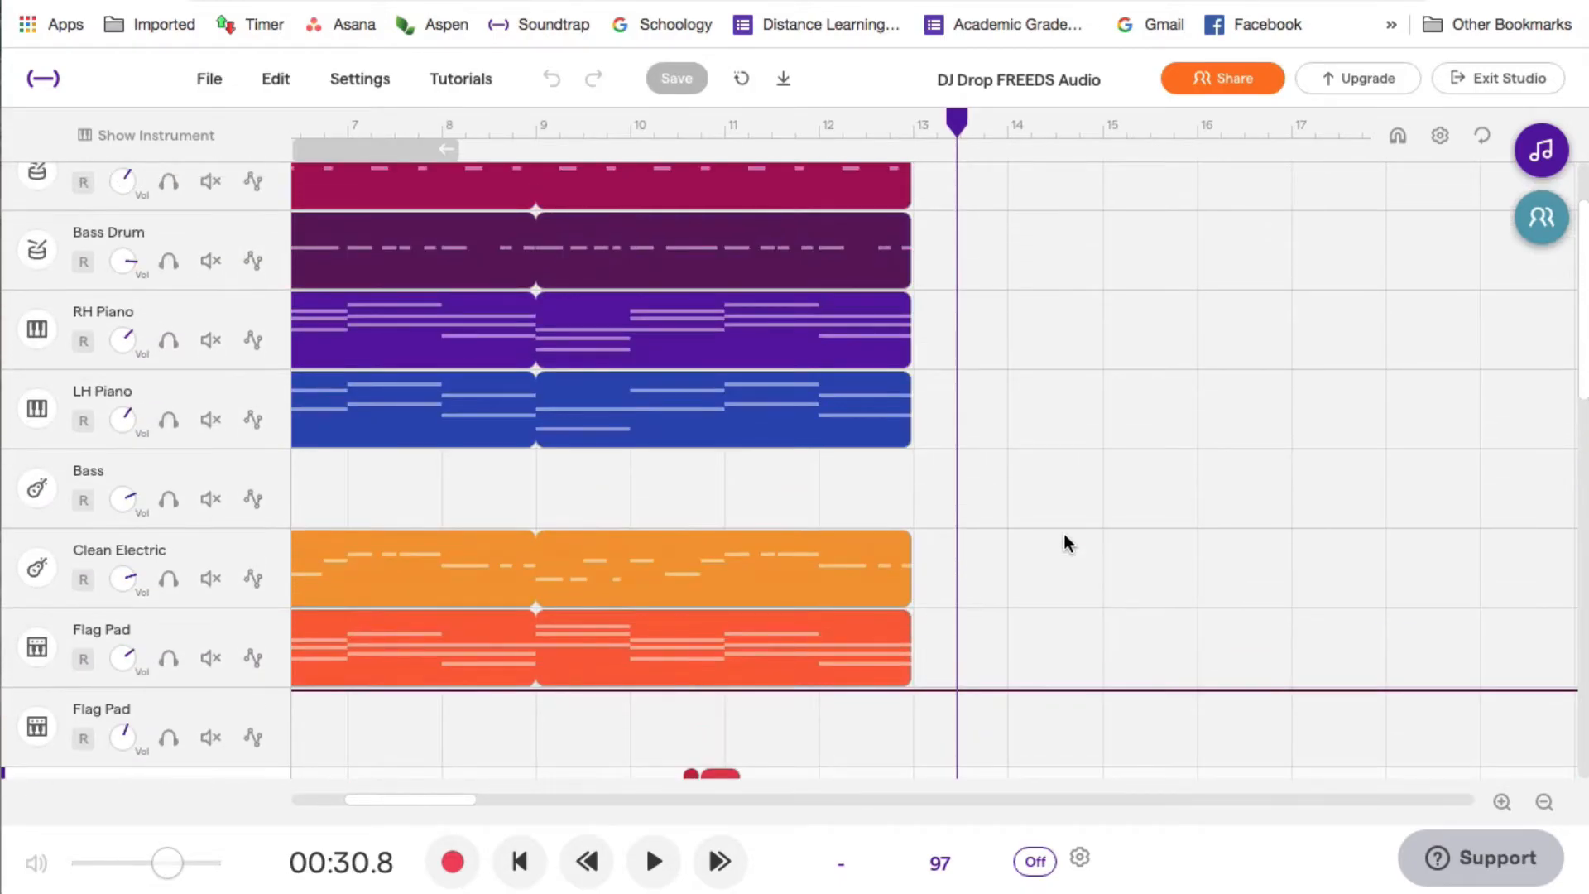
scroll(down, 3)
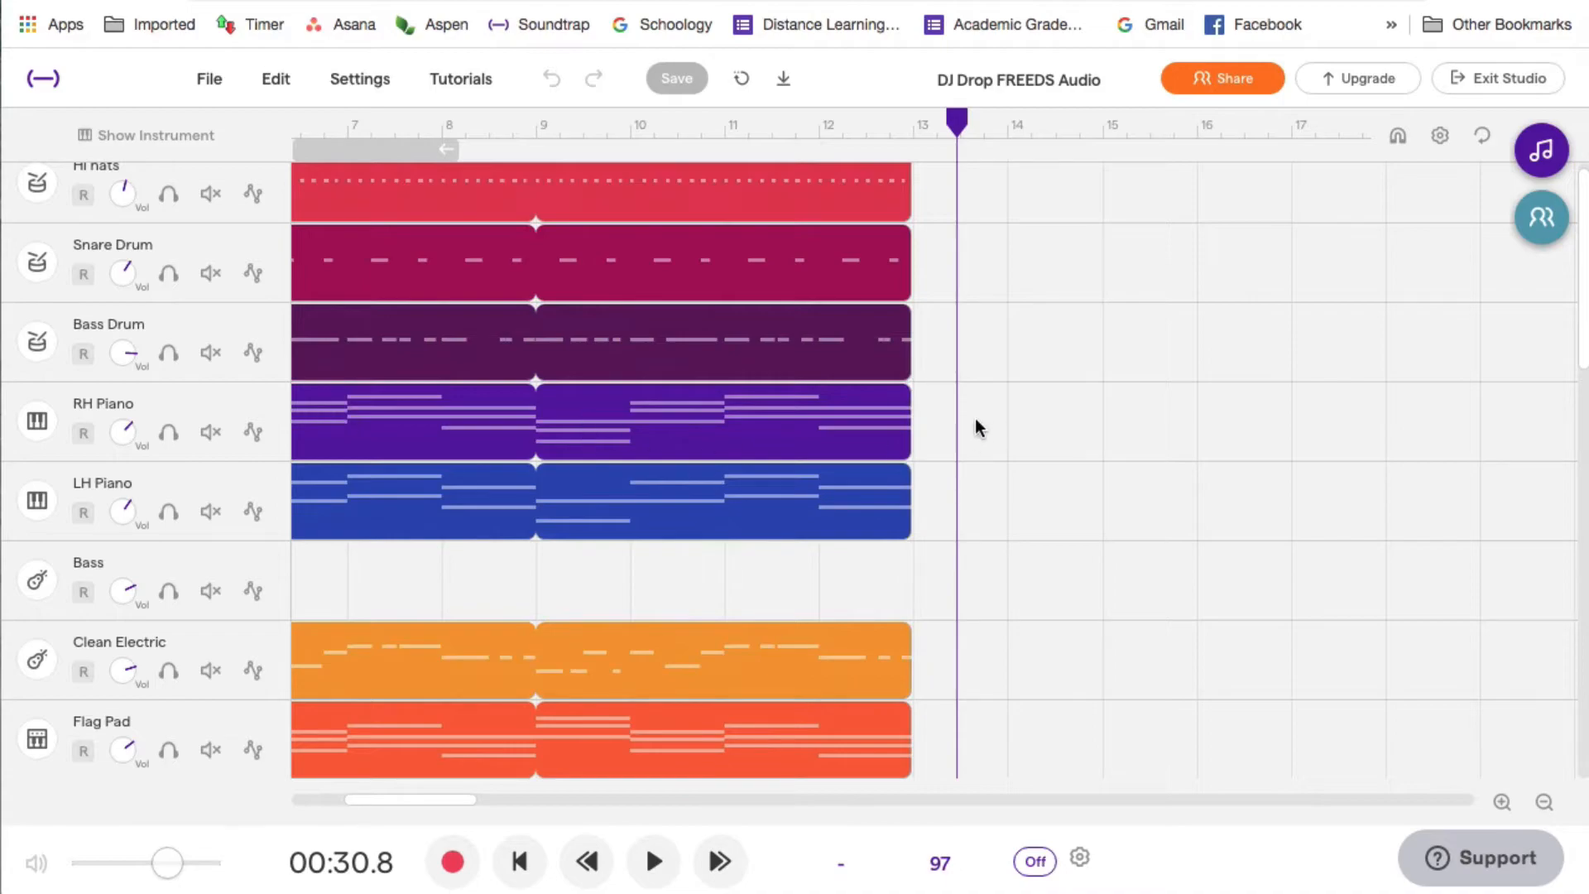
Loop the RH Piano, LH Piano and Flag Pad regions from bar 13 to bar 14
drag(907, 420, 998, 420)
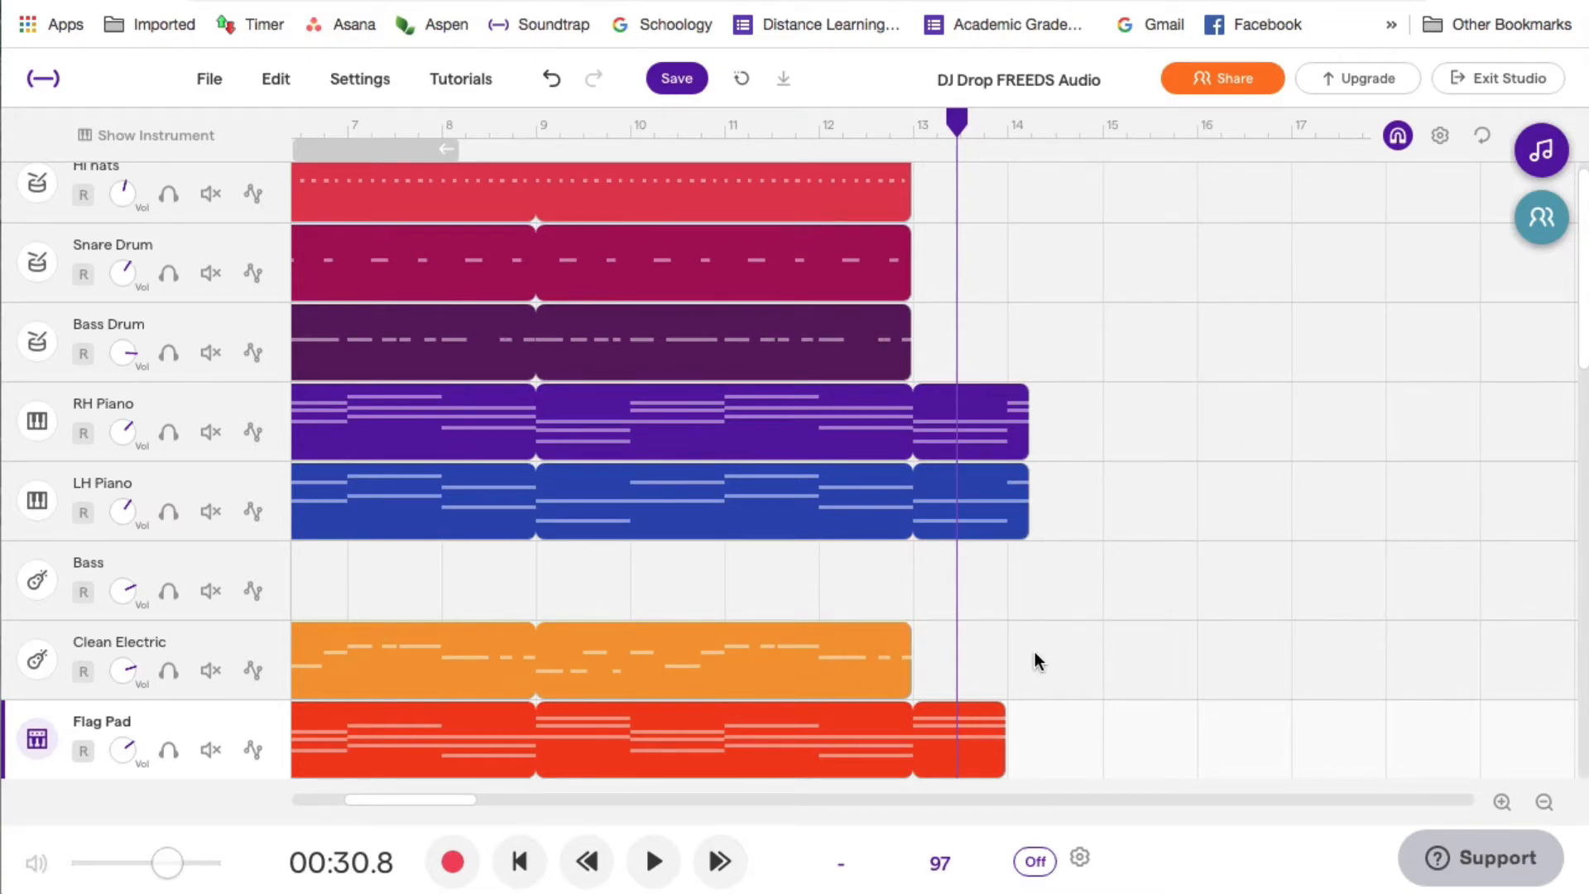
scroll(down, 3)
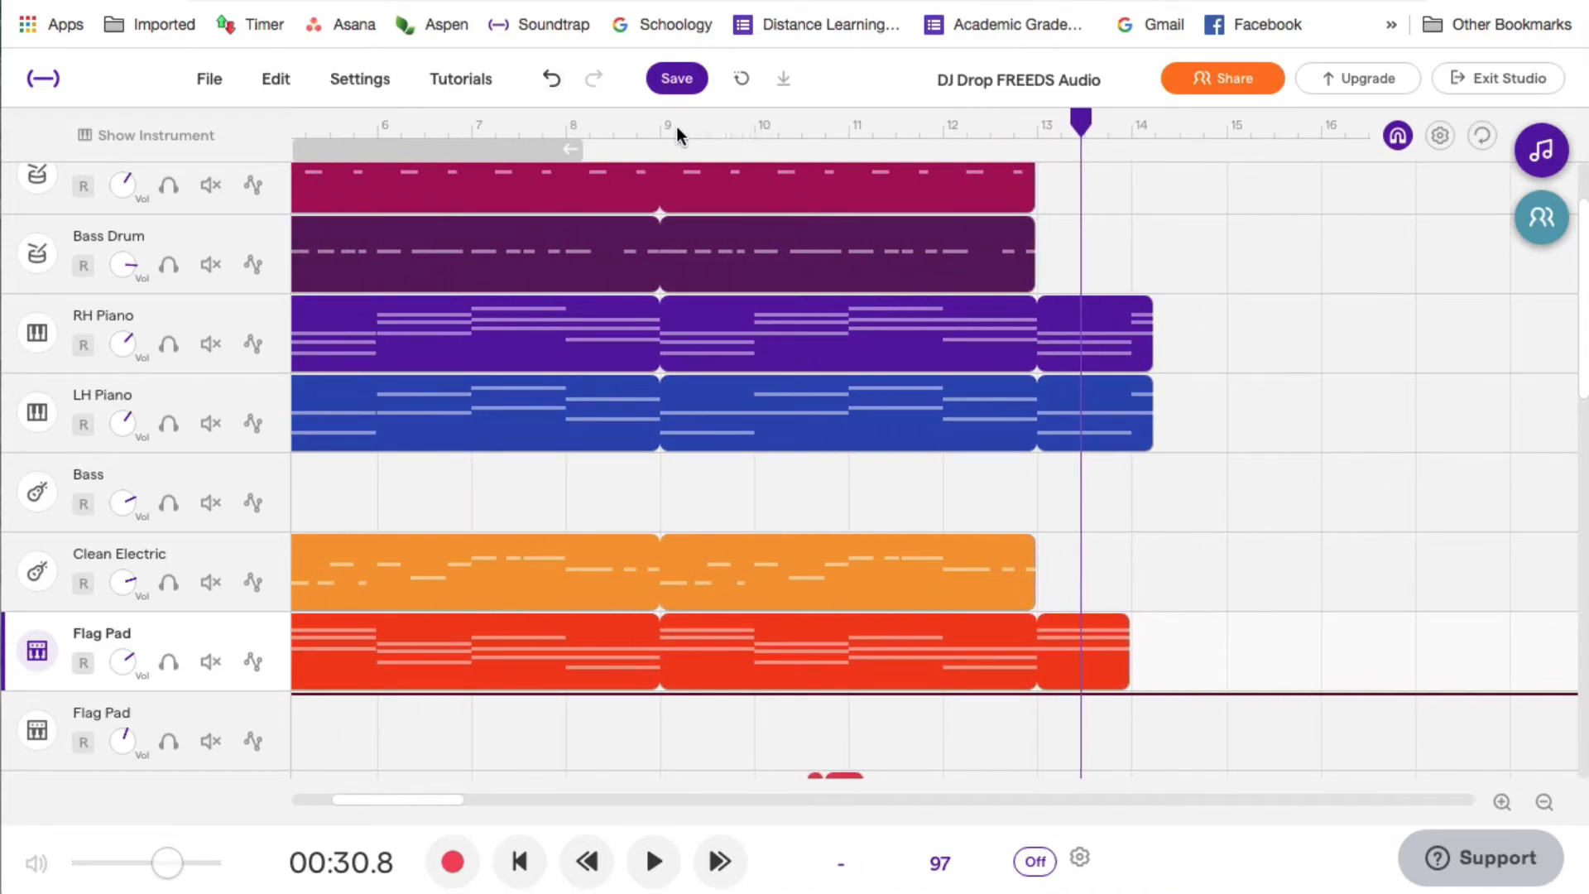
click(652, 860)
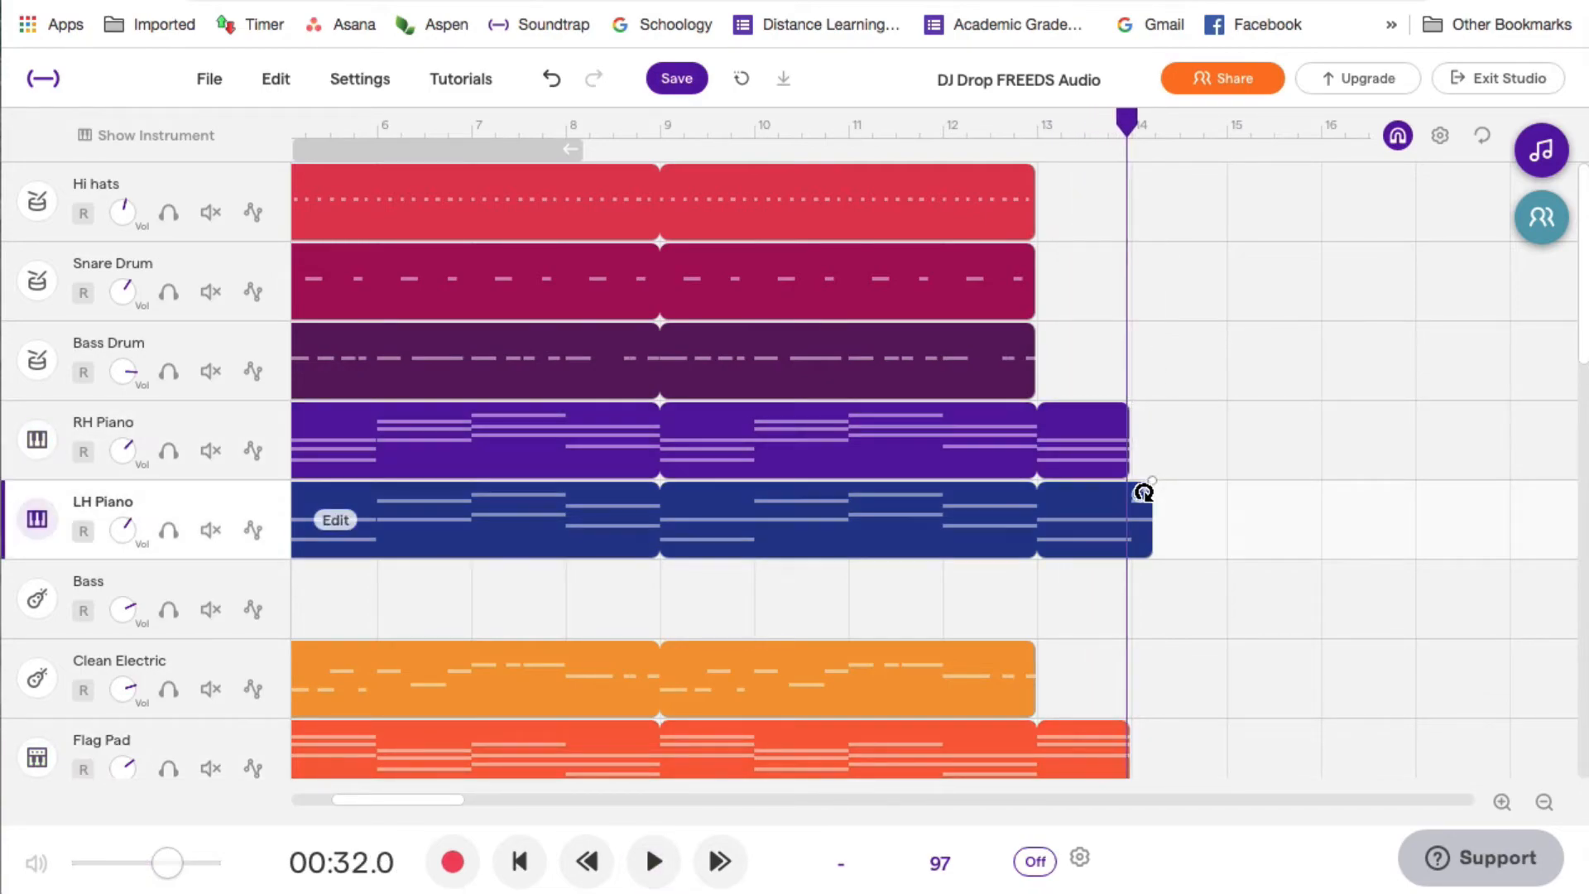
Lengthen the Clean Electric and Bass Drum regions slightly past bar 13
scroll(down, 3)
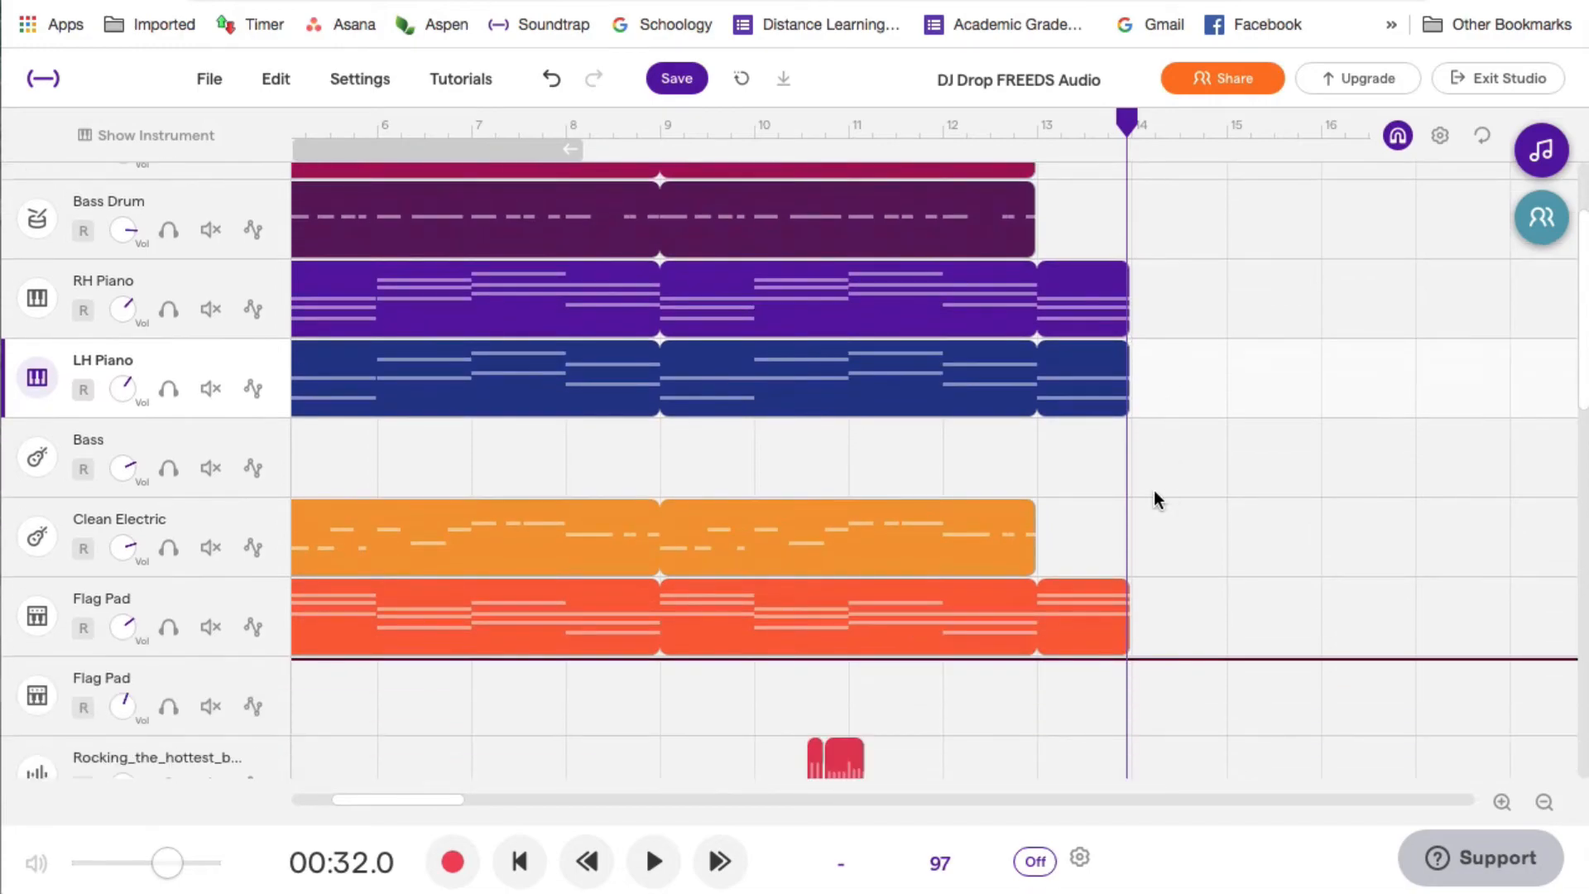
click(658, 537)
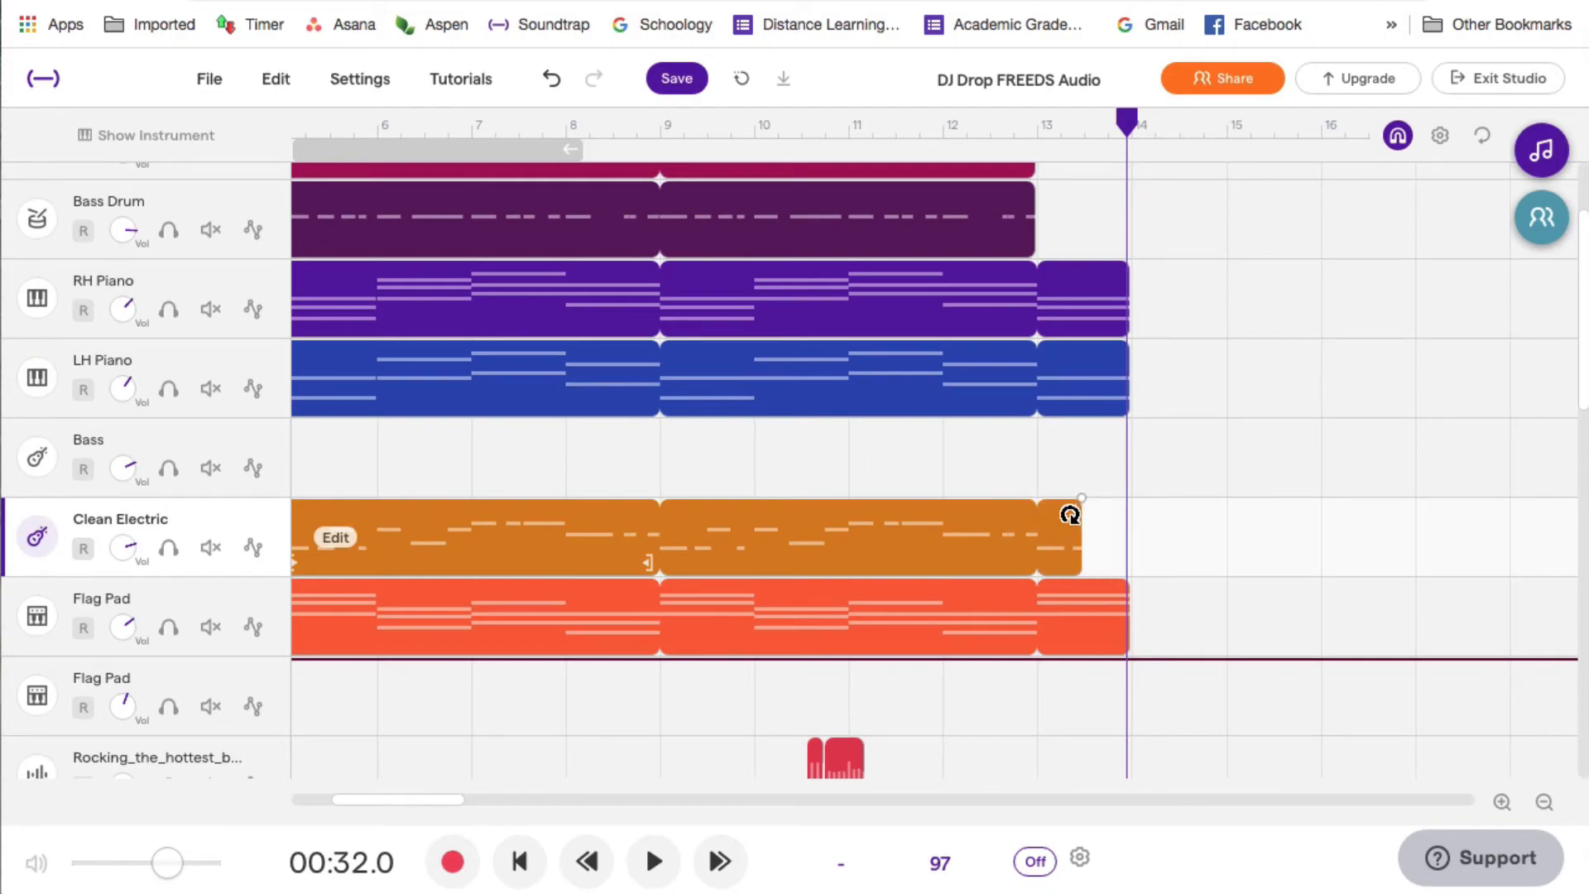
mouse_move(1053, 191)
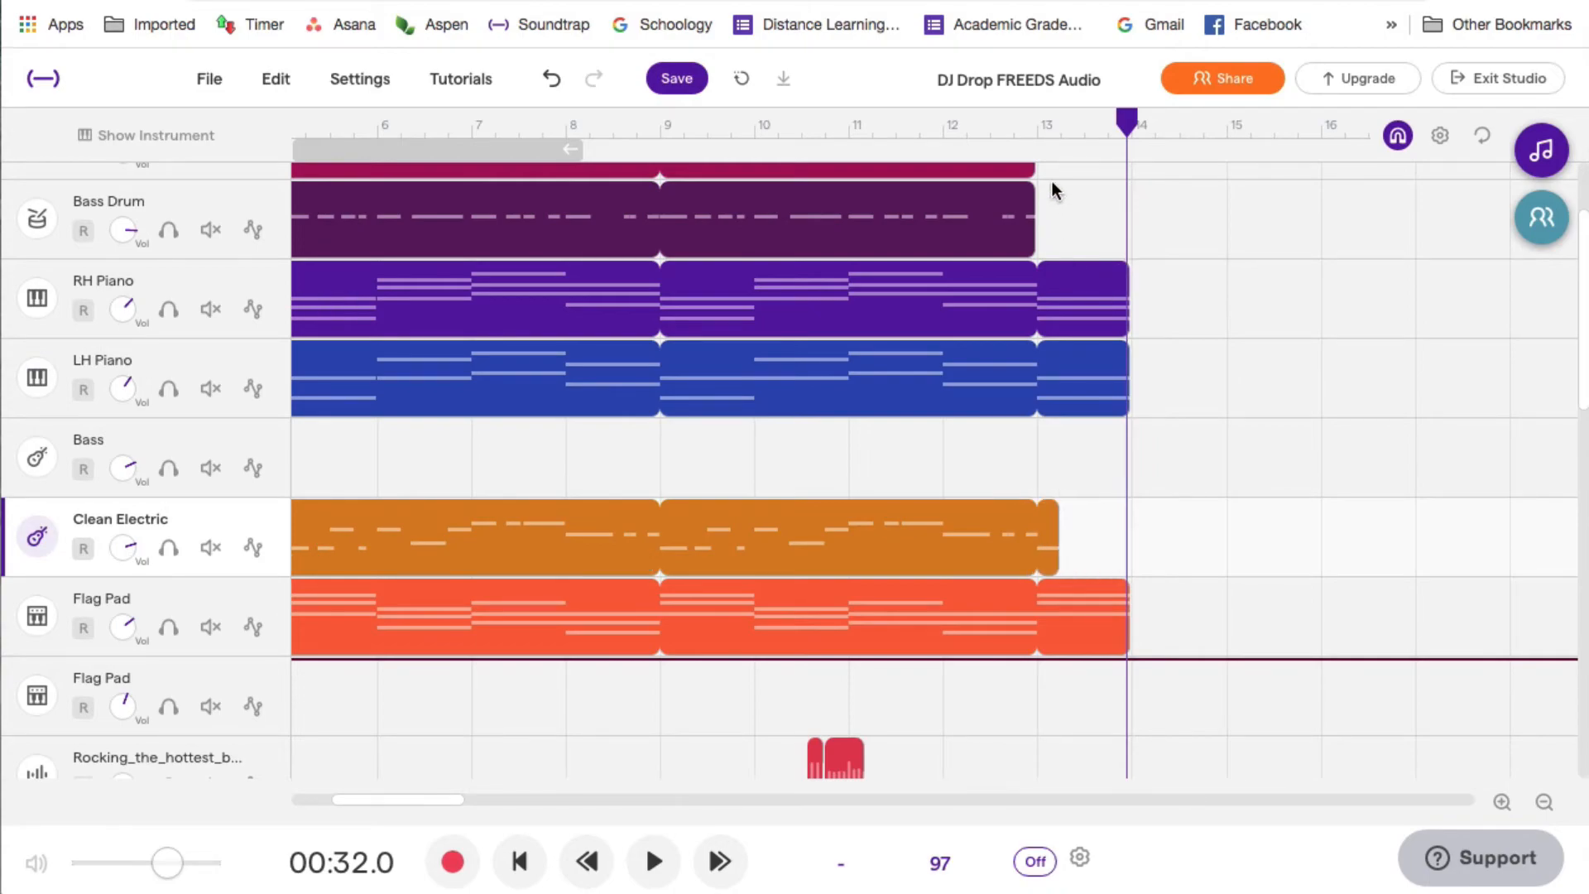
click(653, 861)
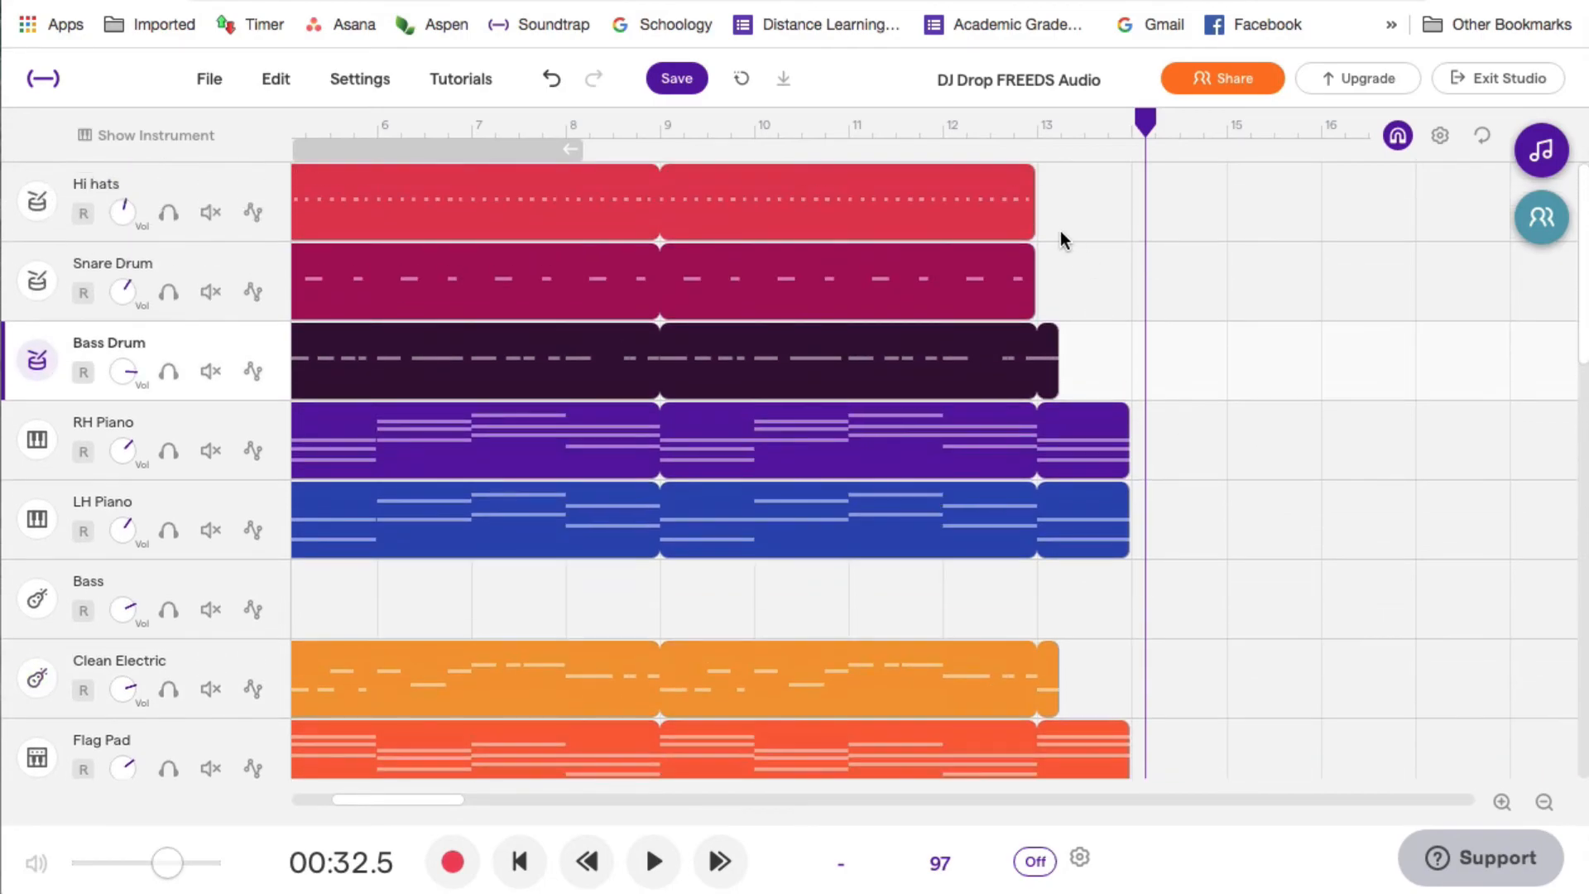
scroll(down, 3)
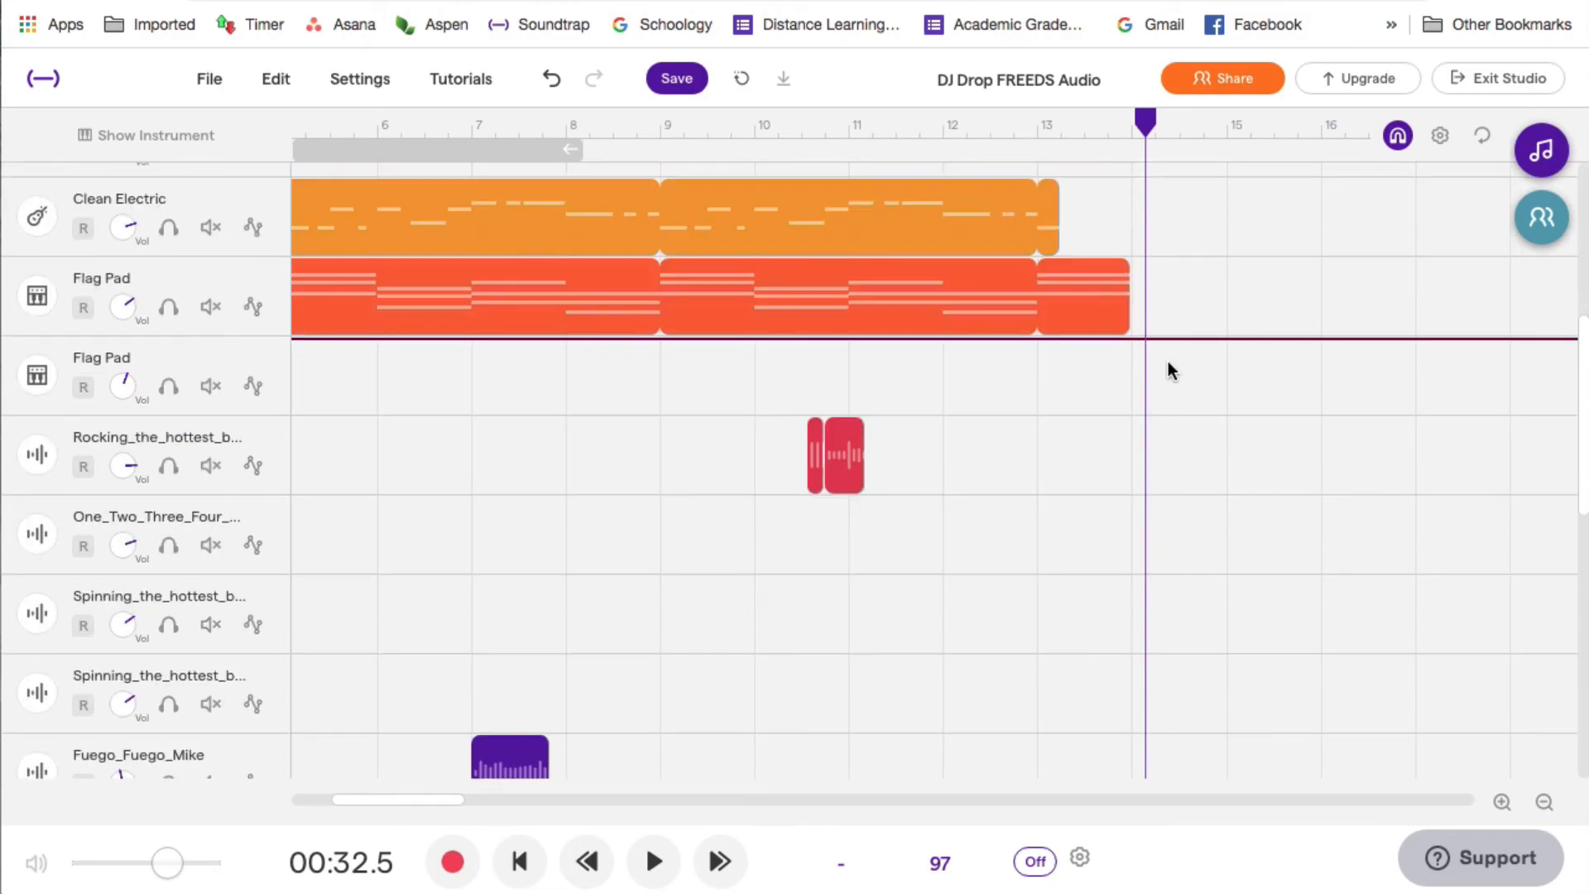
scroll(down, 3)
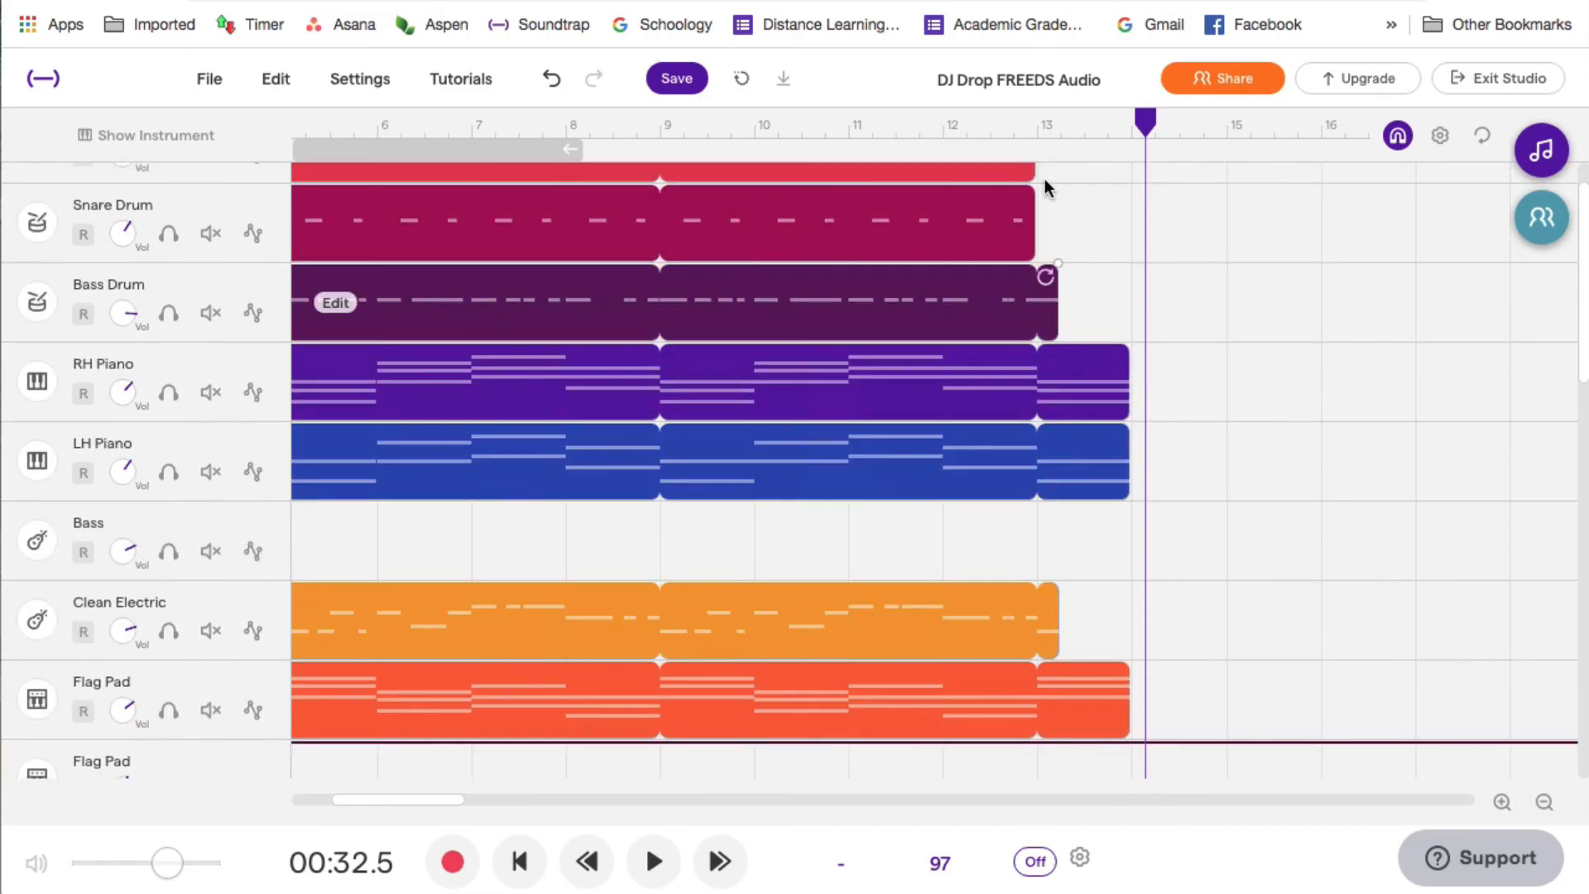
click(1037, 125)
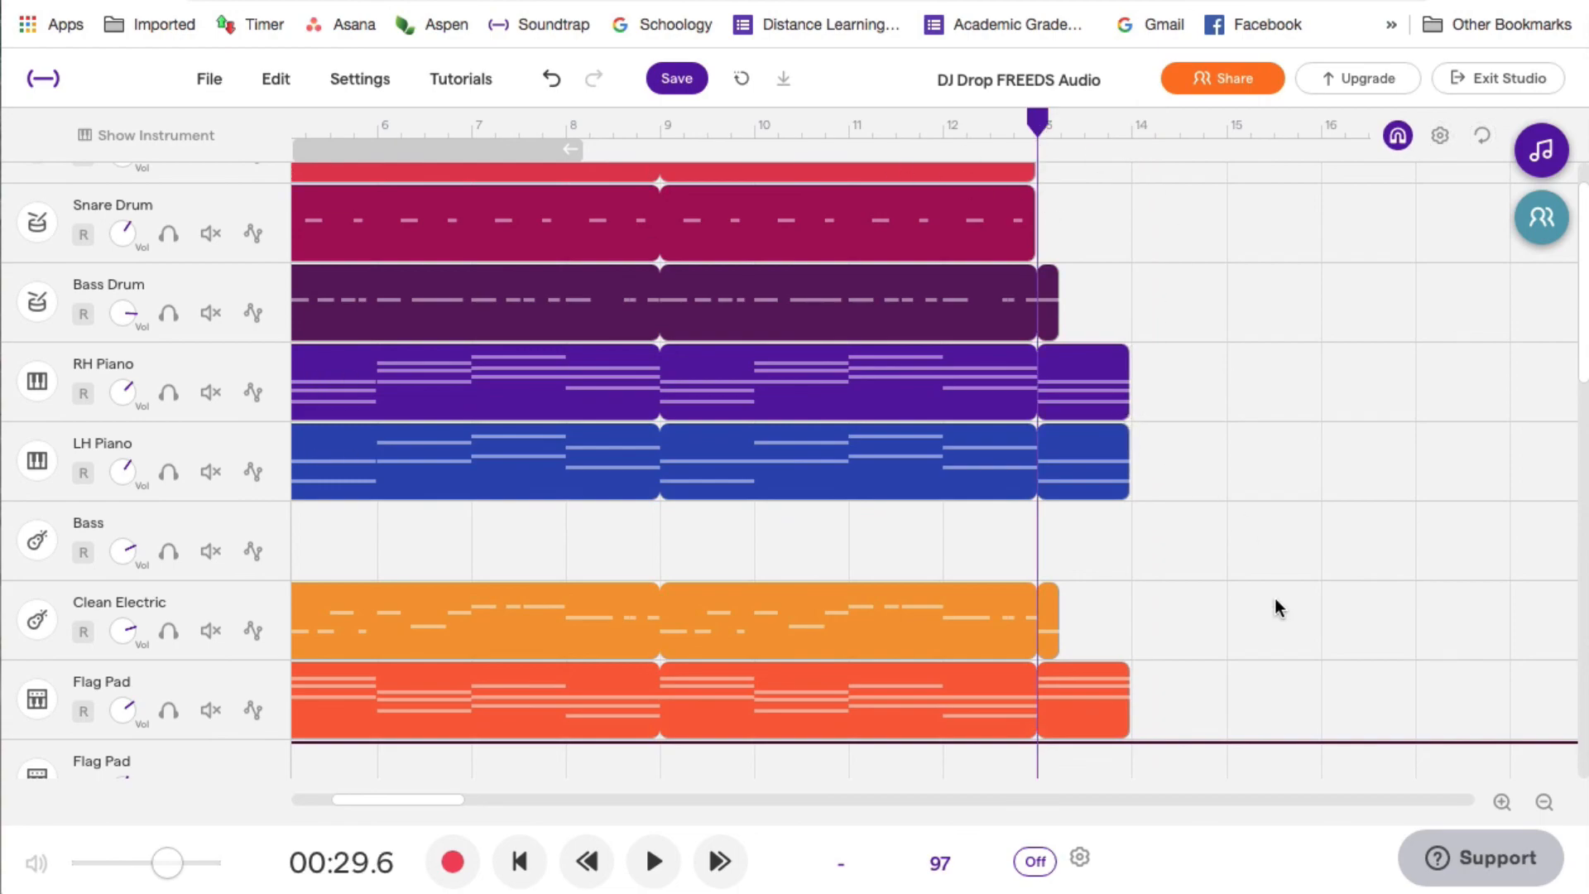